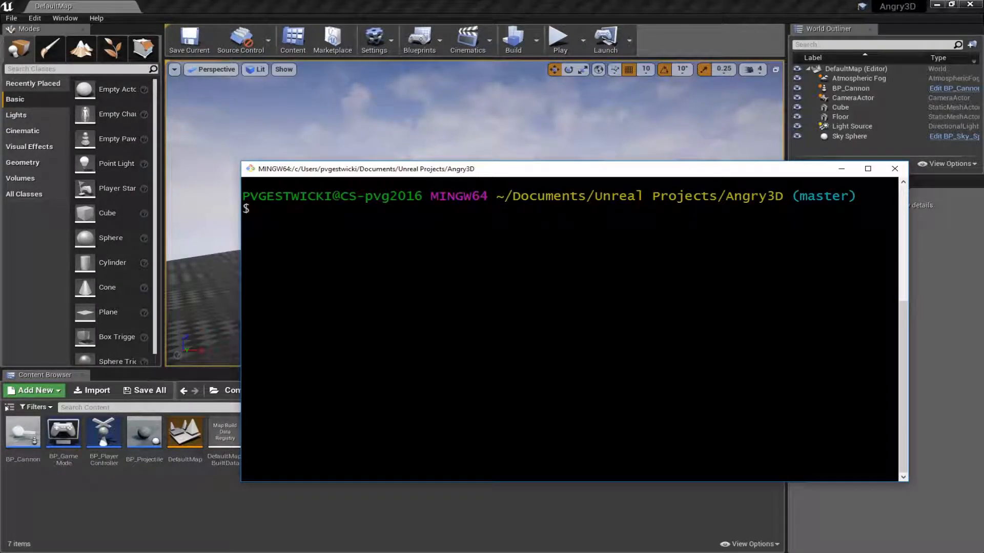
# - Check the Angry3D repository's git status on master and review .gitignore with less
pyautogui.write('git status')
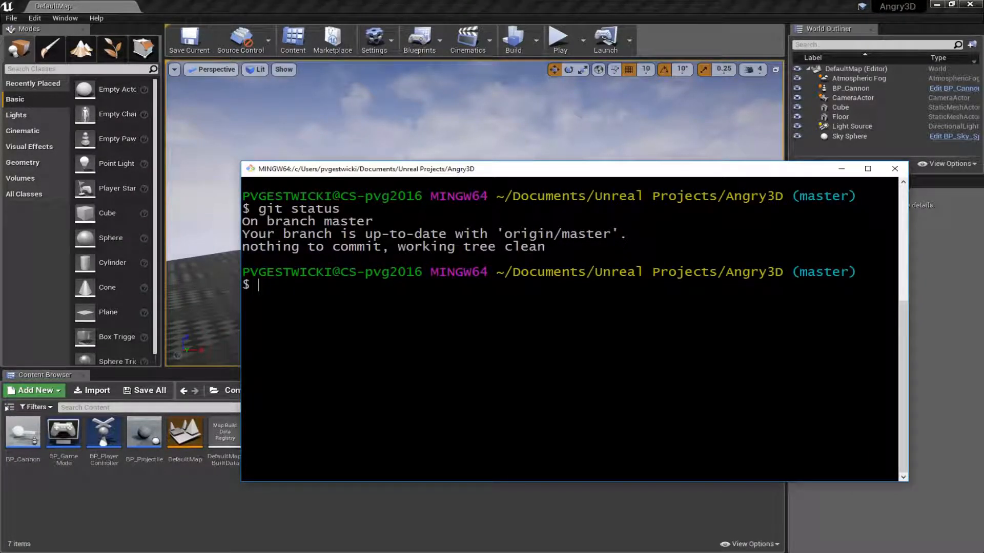
pyautogui.write('git init')
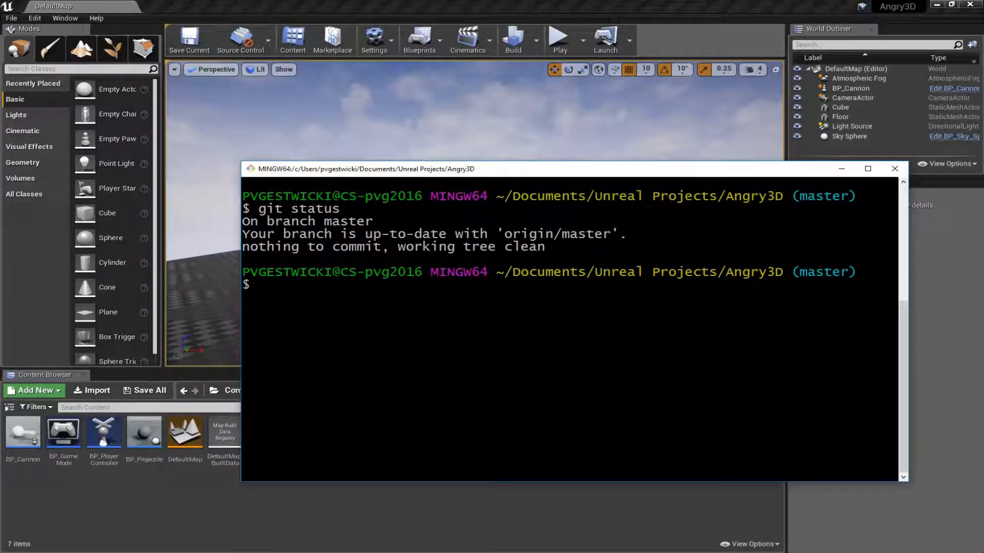
pyautogui.write('less .git')
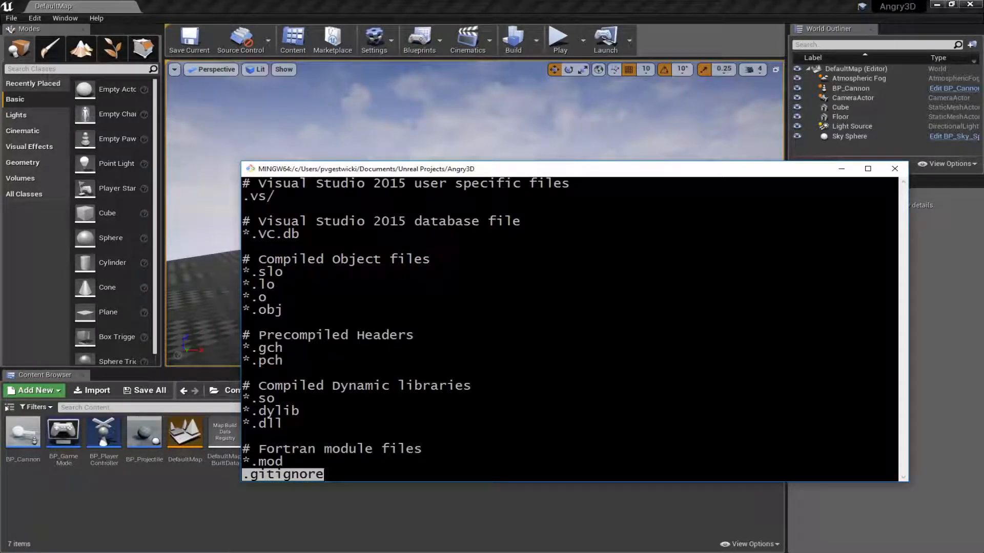
pyautogui.press('q')
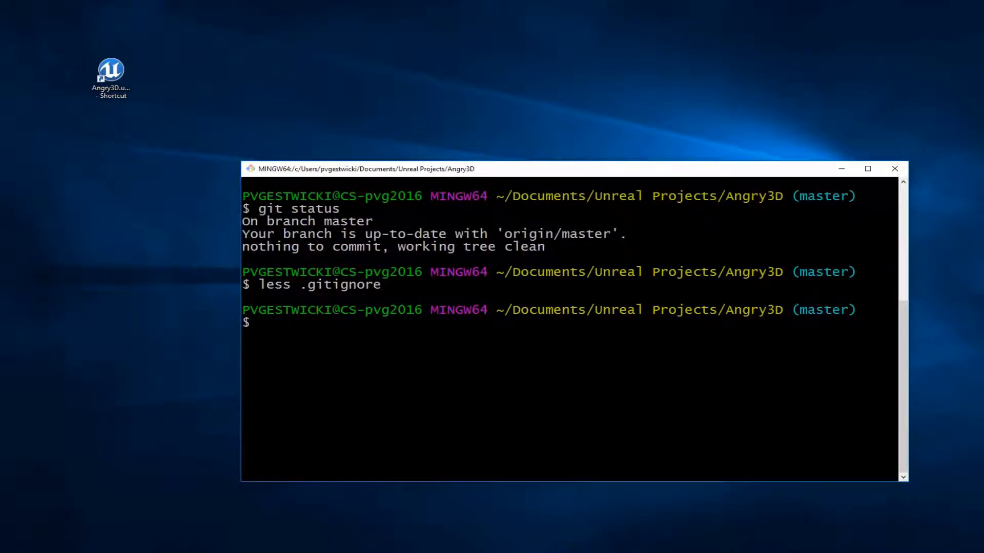
# - Create a colors branch and check it out
pyautogui.write('git branch colors')
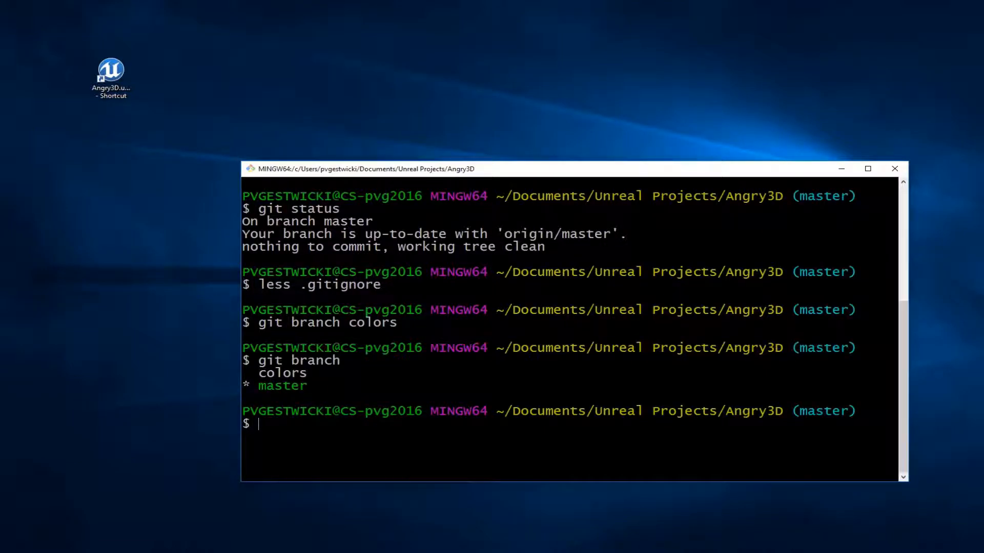
pyautogui.write('git')
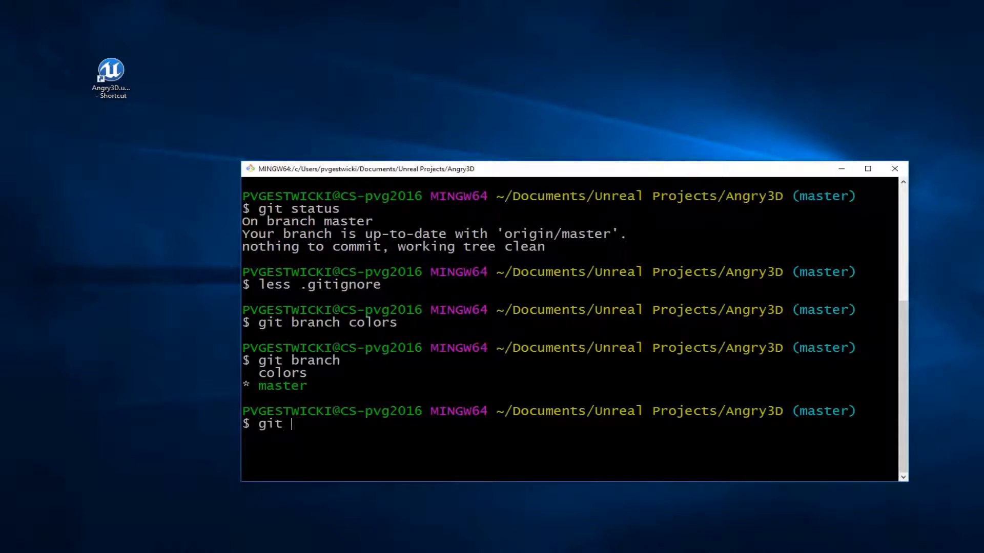
pyautogui.write('checkout colors')
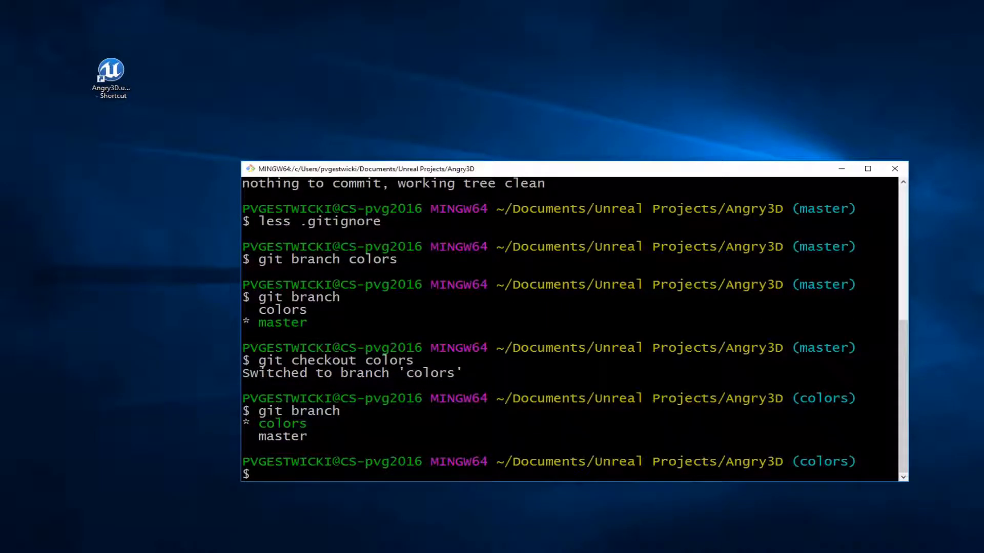
pyautogui.doubleClick(824, 461)
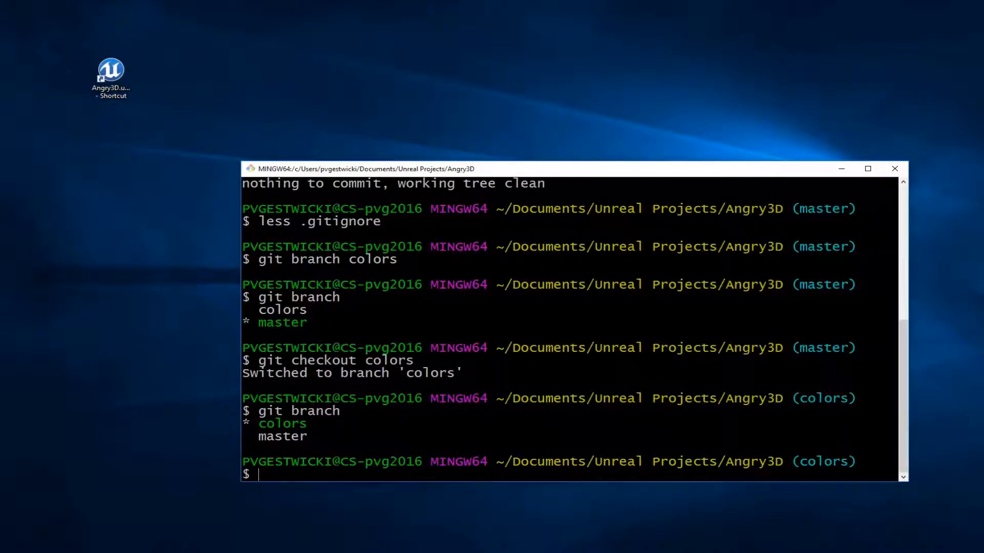
# - Show the commit graph with git log --abbrev --decorate --oneline --graph
pyautogui.write('git lo')
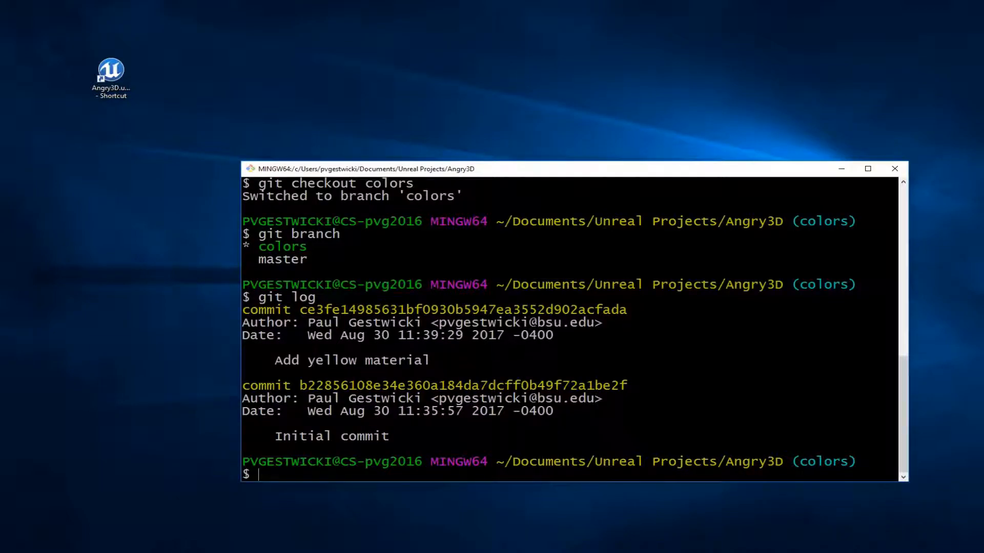
pyautogui.write('g')
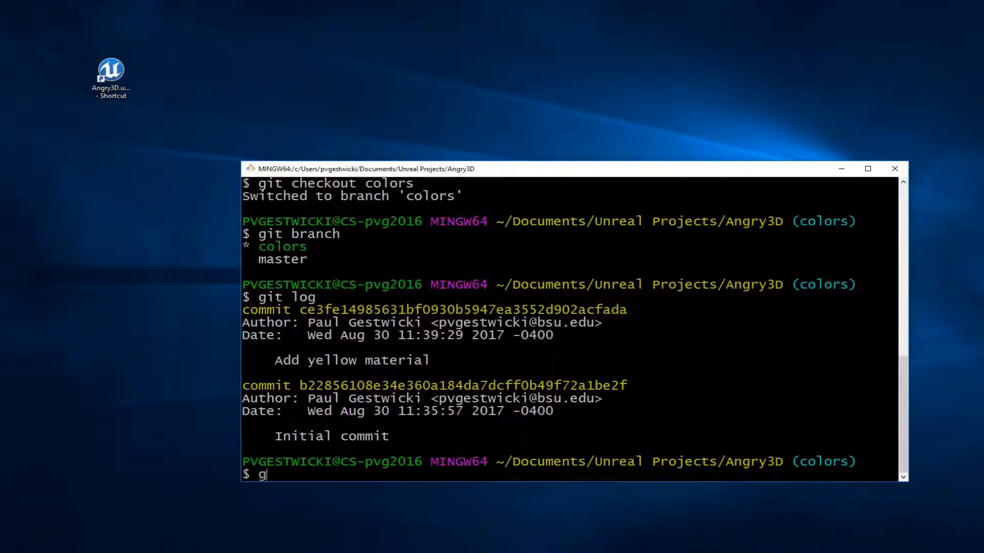
pyautogui.write('it log')
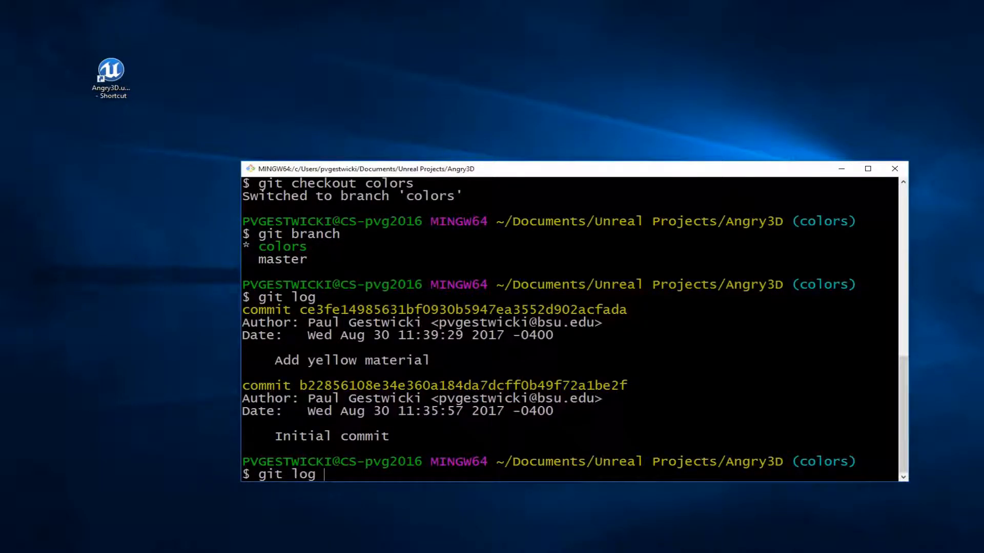
pyautogui.write('--ab')
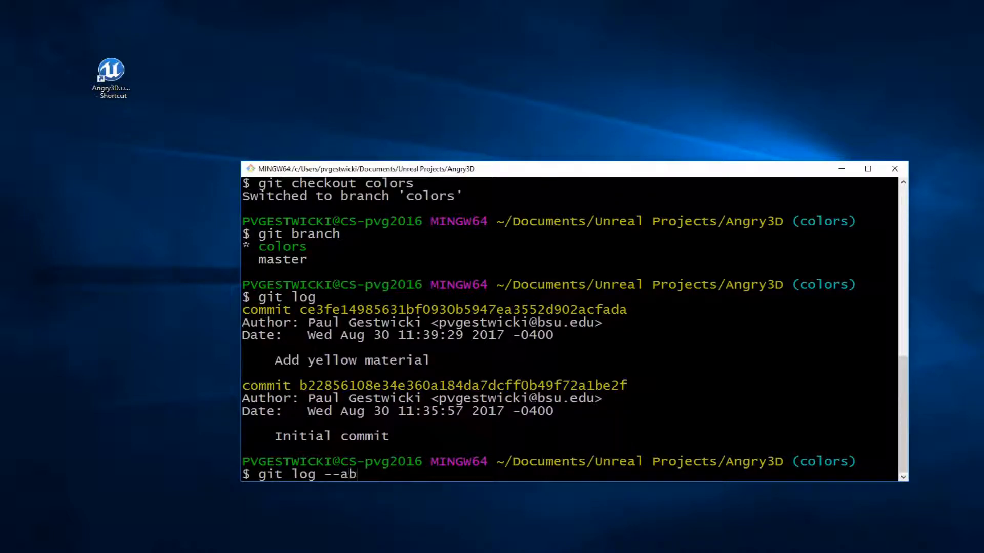
pyautogui.write('brev --')
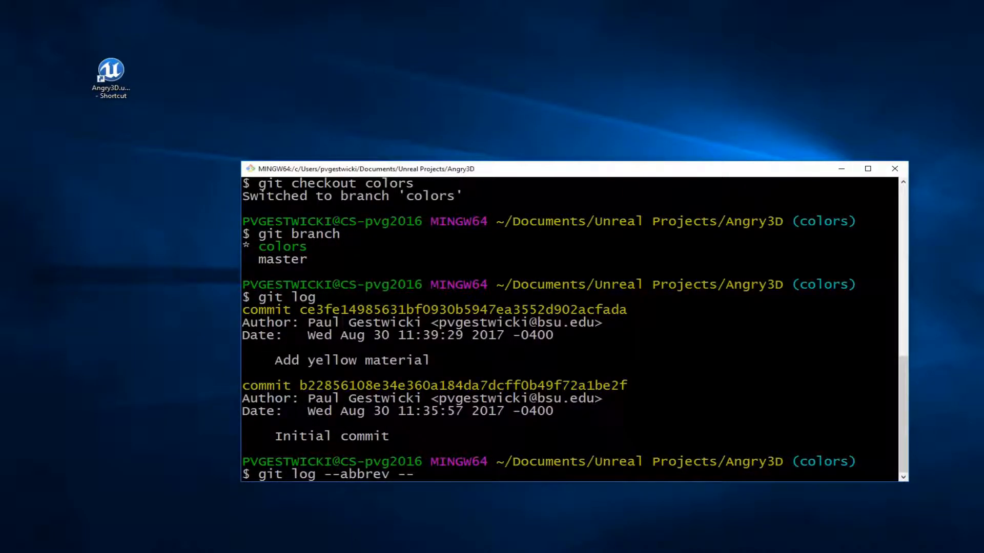
pyautogui.write('decorate')
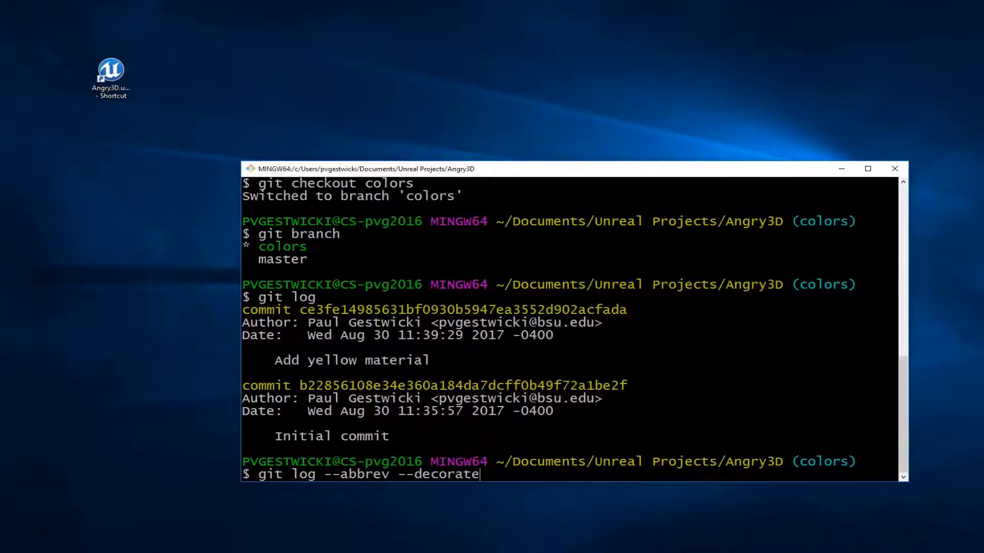
pyautogui.write('--oneline')
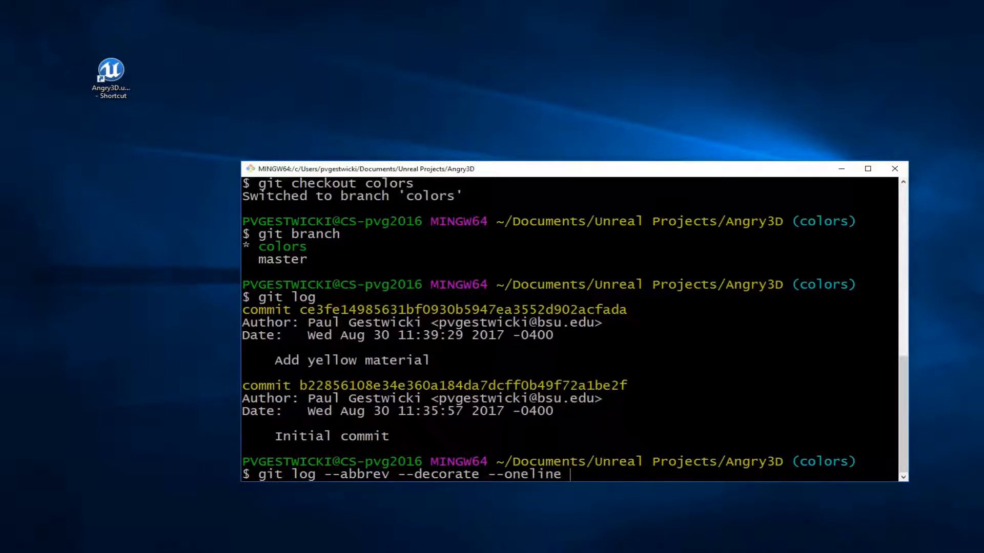
pyautogui.write('--graph')
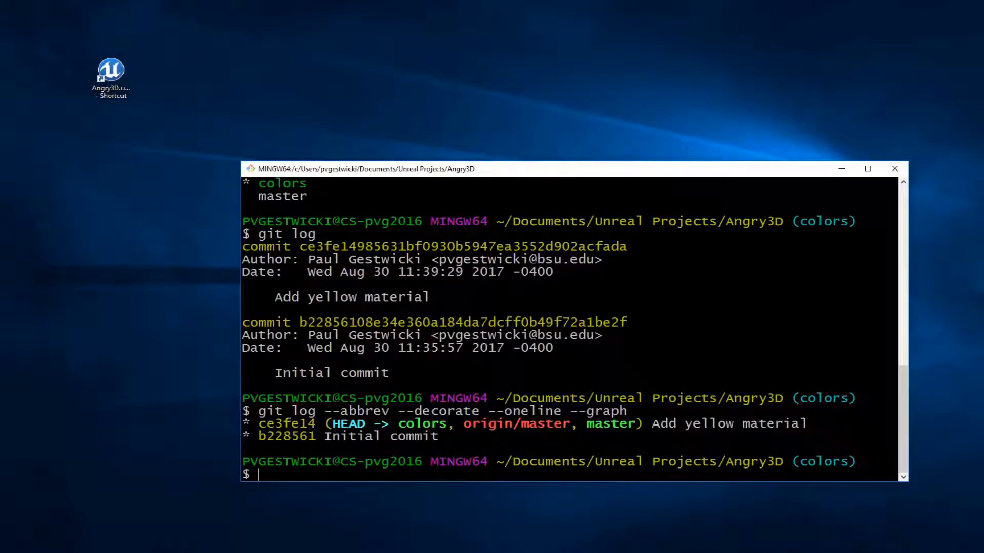
# - Open Angry3D and assign M_Yellow to the BP_Cannon sphere's Element 0
pyautogui.click(111, 66)
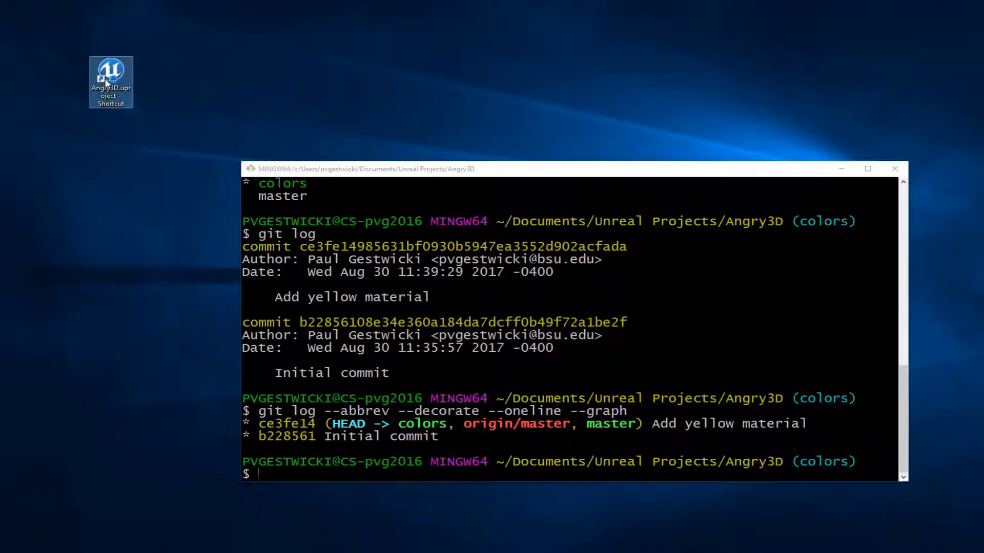
pyautogui.doubleClick(111, 69)
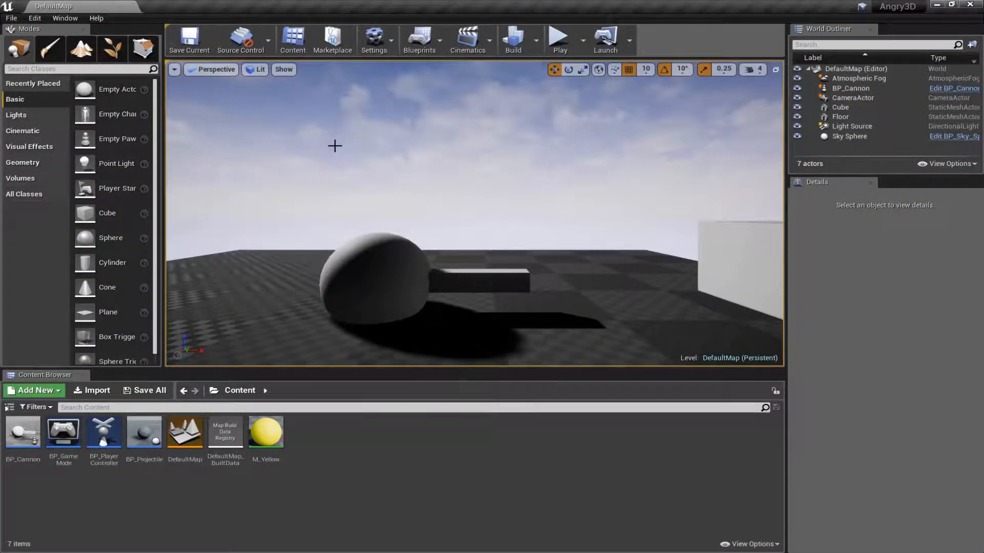
pyautogui.click(265, 431)
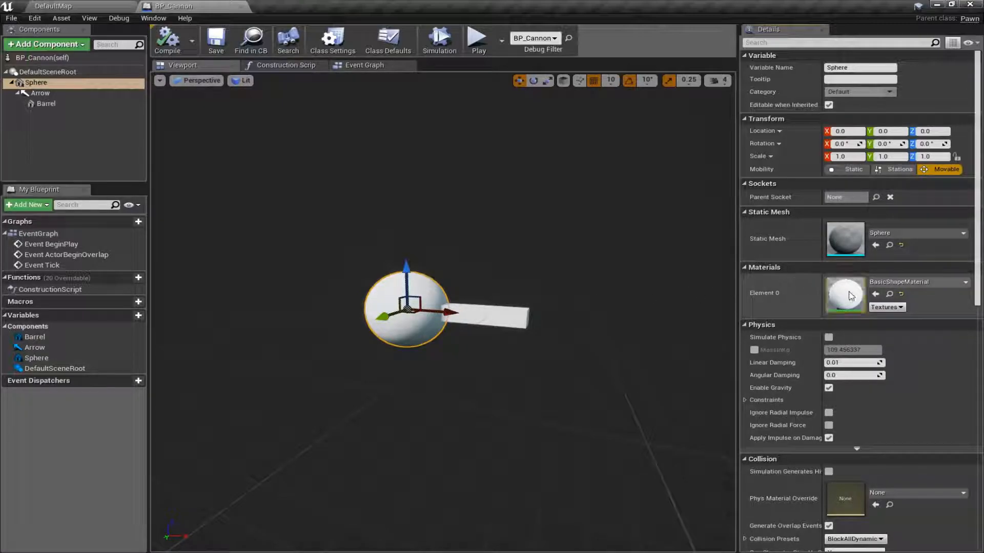
pyautogui.click(53, 6)
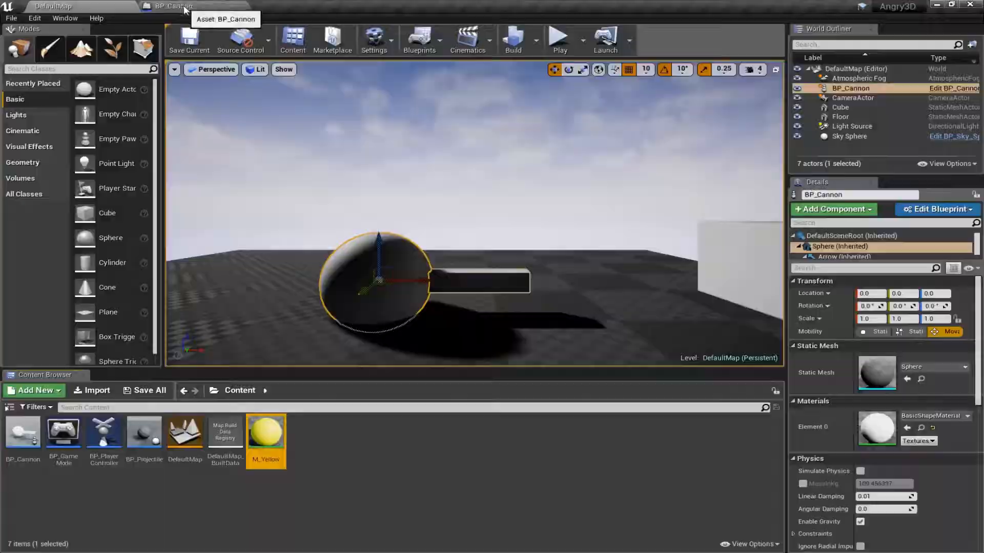
pyautogui.click(175, 5)
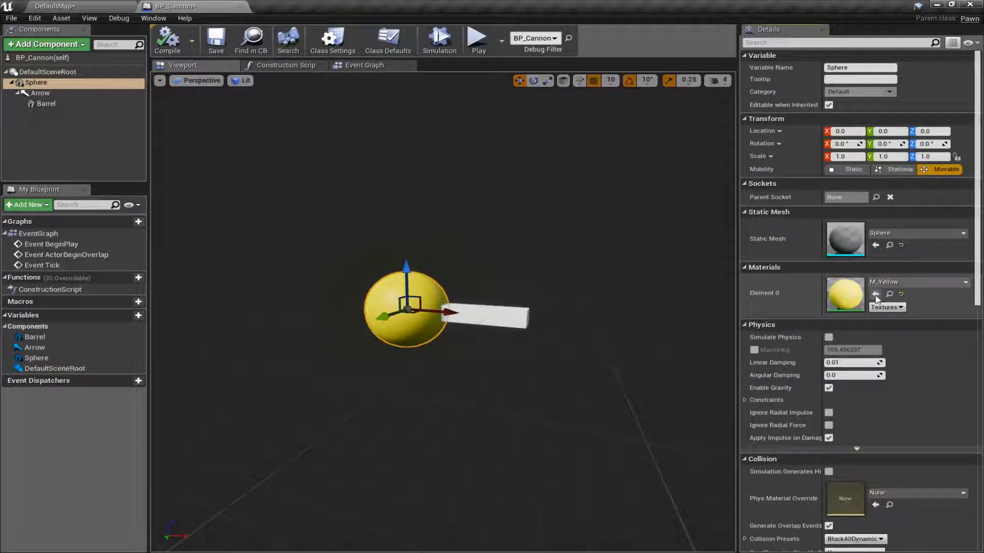
pyautogui.click(45, 103)
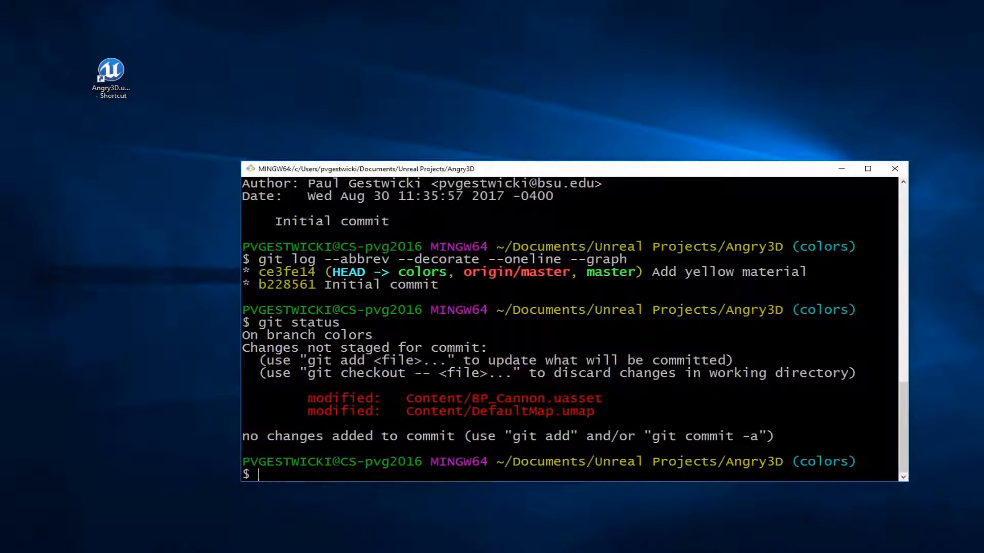
# - Commit all changes with message "Change cannon to yellow" and check git status
pyautogui.write('git')
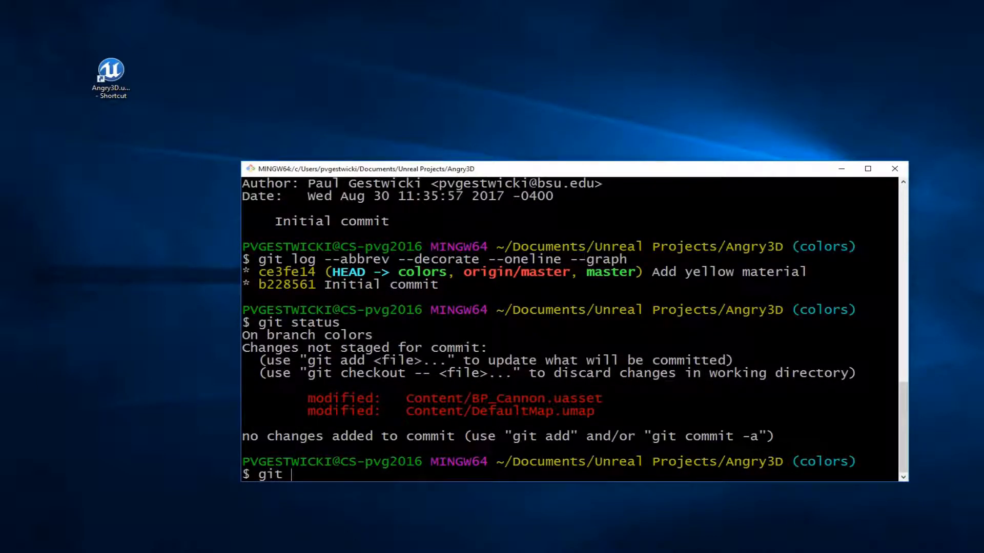
pyautogui.write('commit -am')
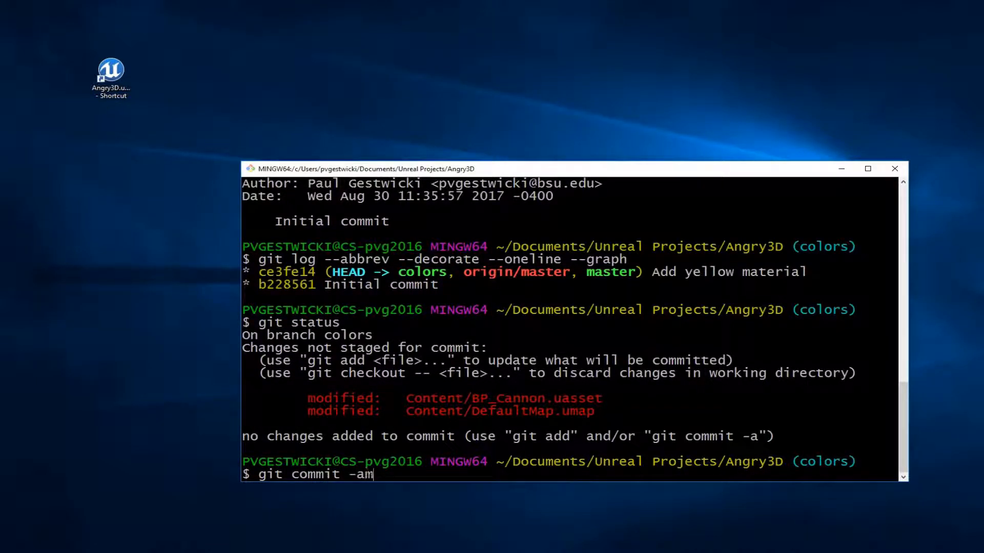
pyautogui.write('"Change')
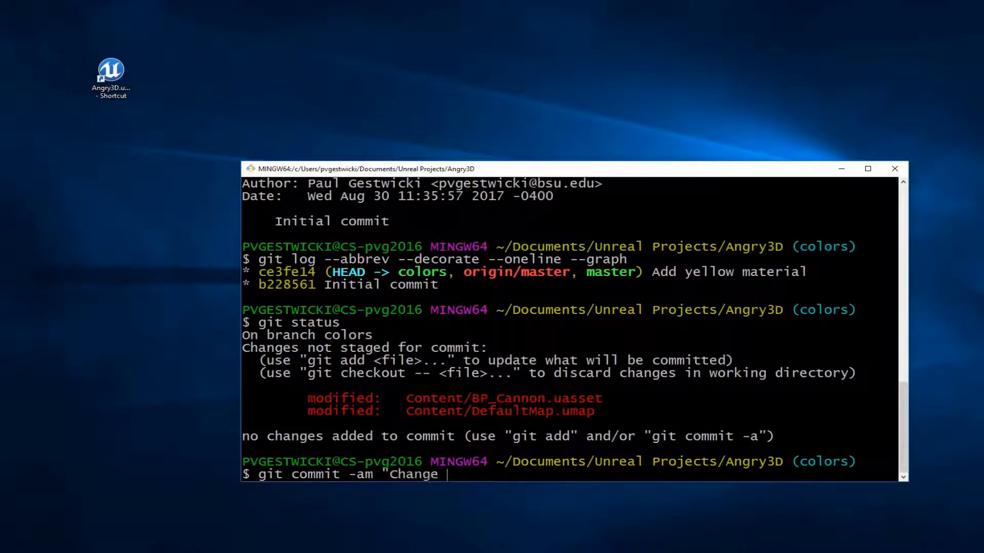
pyautogui.write('cannon to yellow')
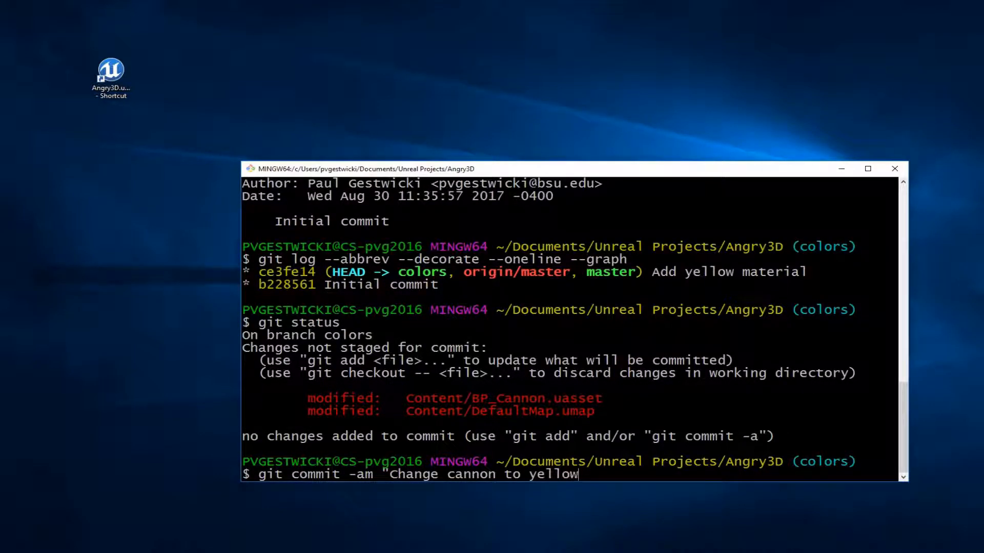
pyautogui.write('"')
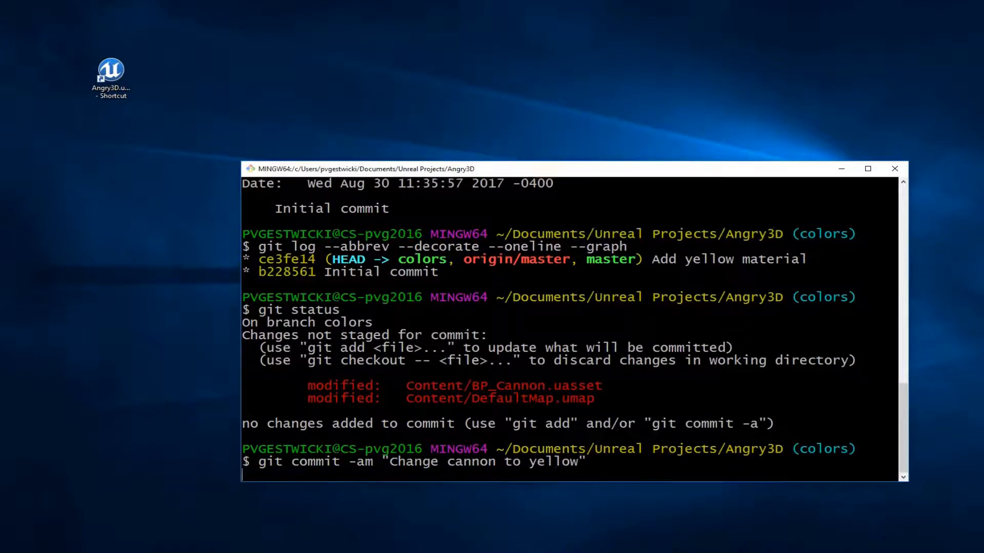
pyautogui.write('git statu')
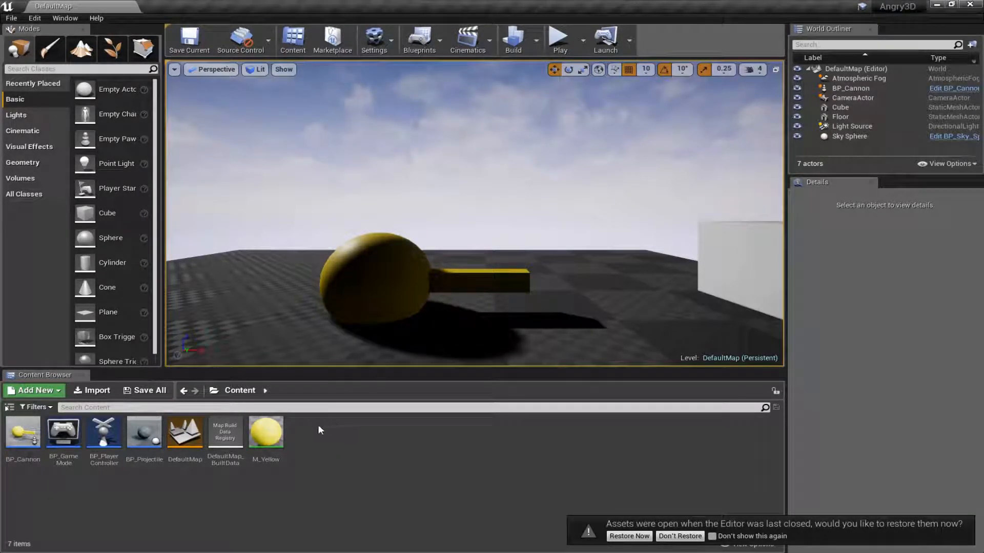
# - Create a material named M_Blue in Content and open it
pyautogui.click(34, 390)
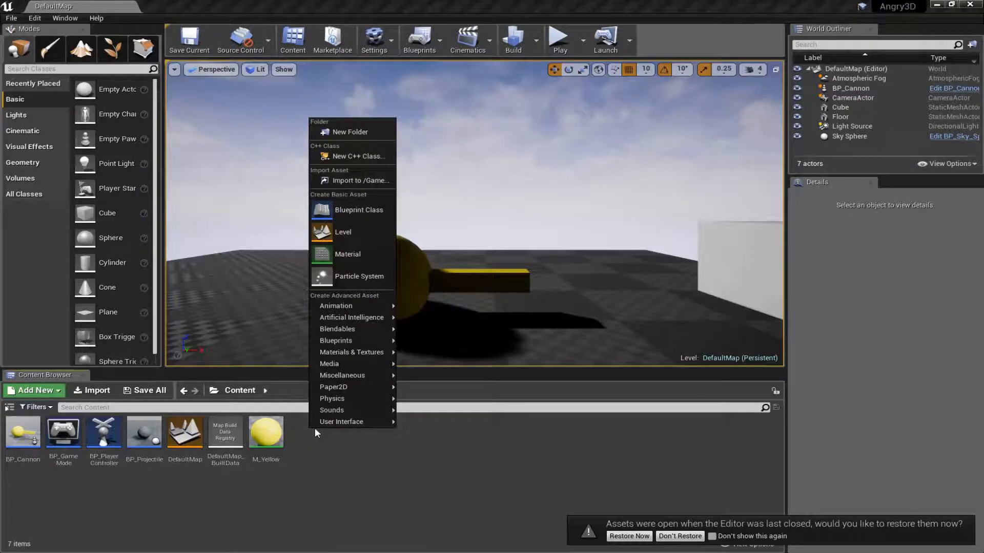
pyautogui.click(347, 254)
pyautogui.write('M_Blue')
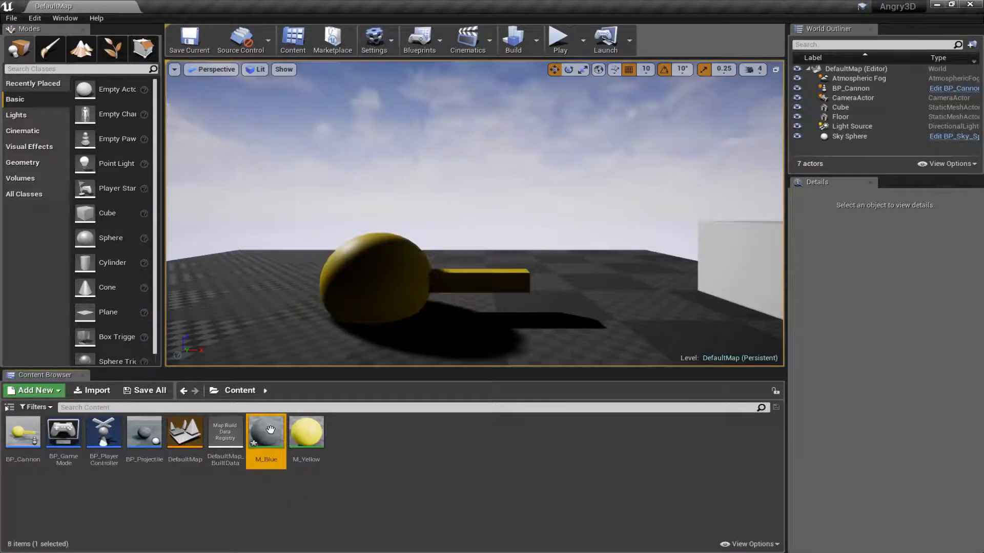
pyautogui.doubleClick(265, 431)
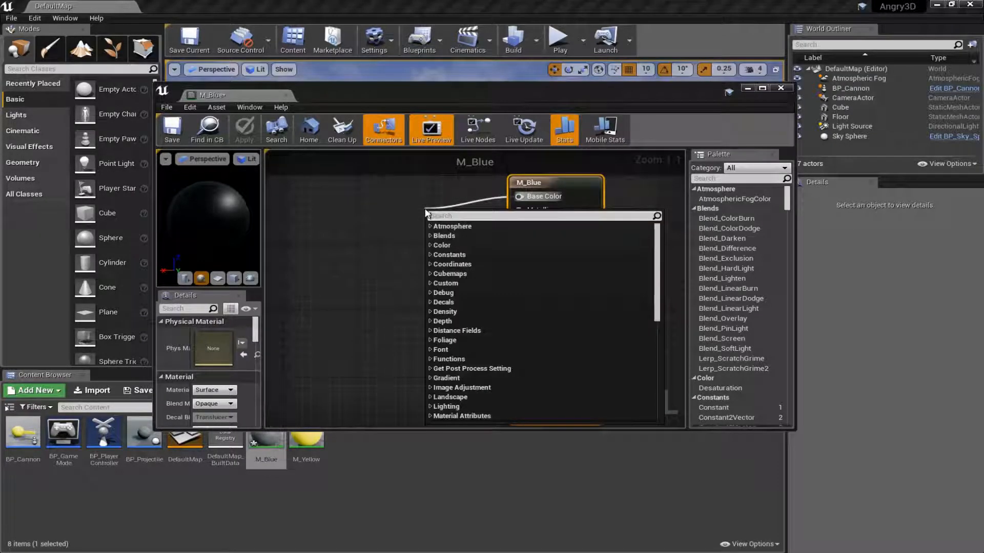
# - Feed M_Blue's Base Color from a dark blue Constant3Vector, then close and apply
pyautogui.write('vector')
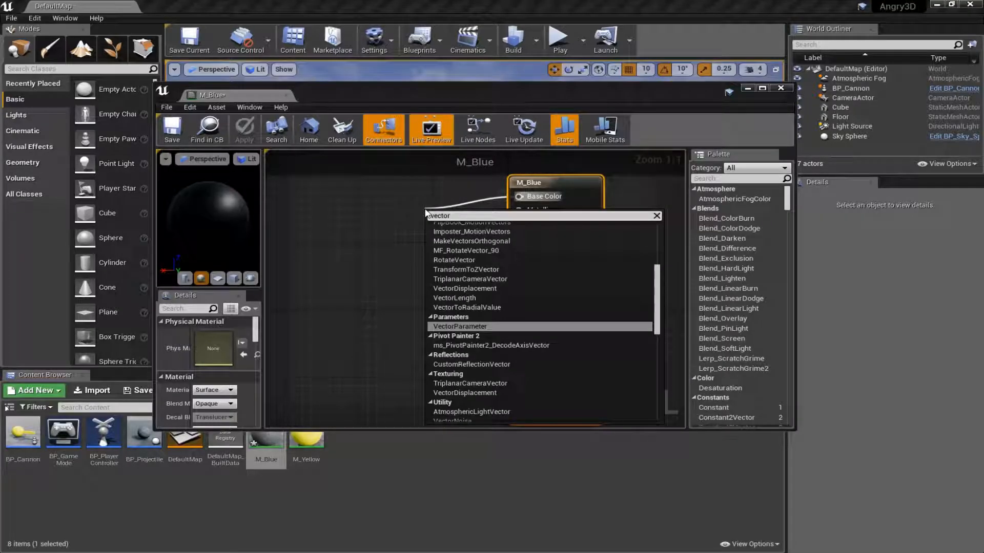
pyautogui.scroll(-3)
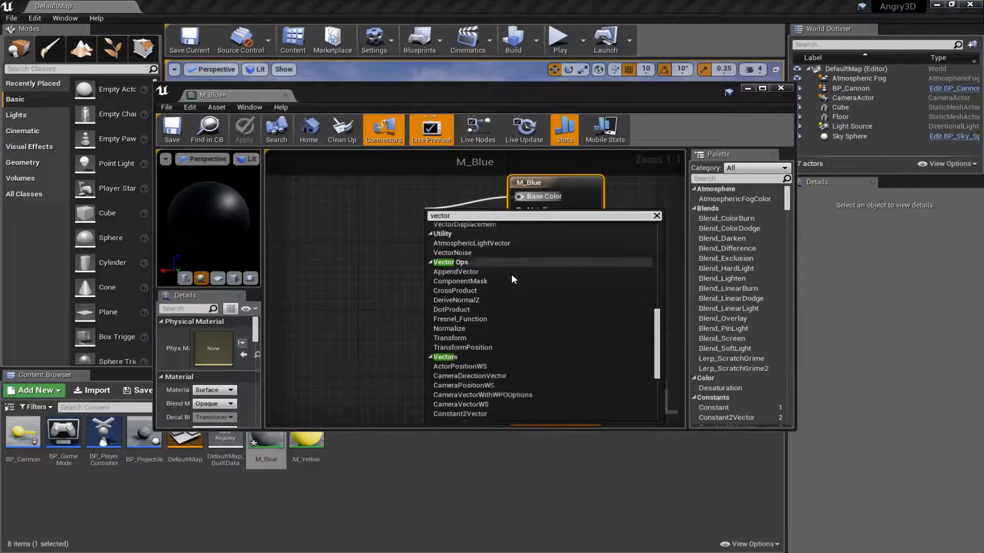
pyautogui.scroll(-3)
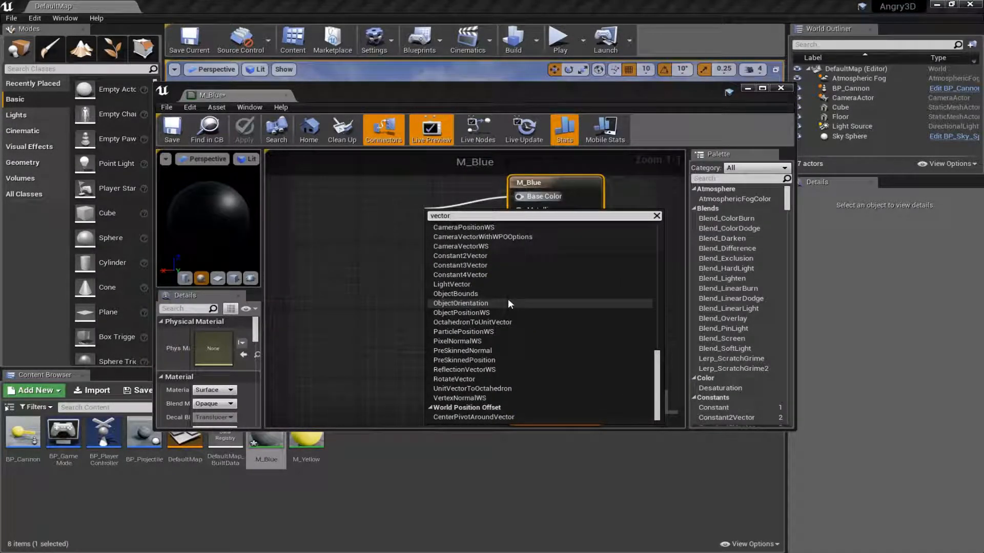
pyautogui.write('constan')
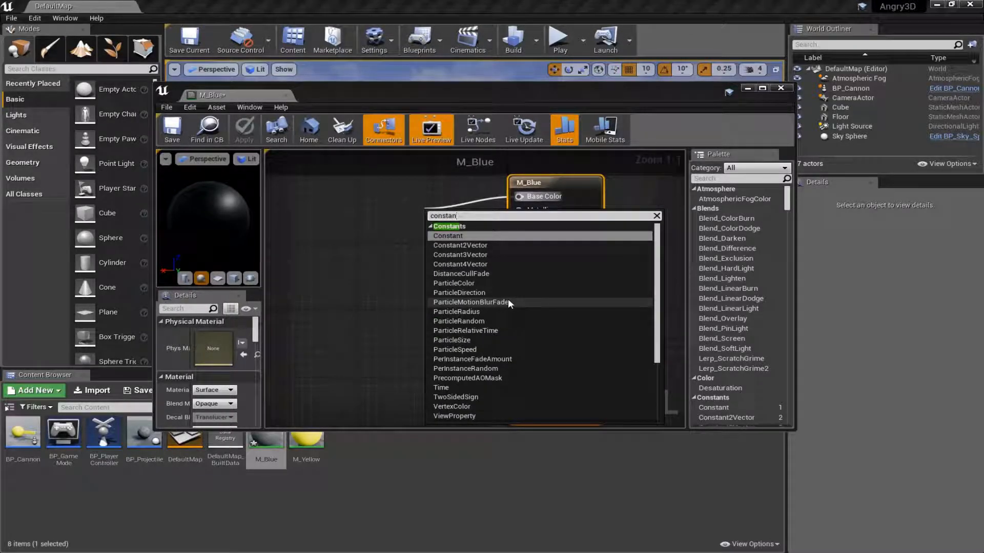
pyautogui.click(447, 235)
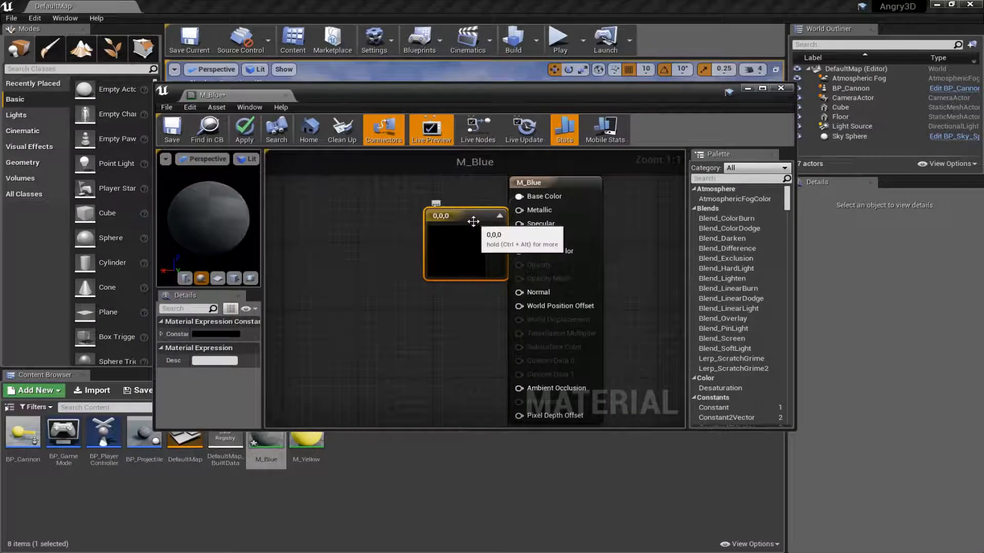
pyautogui.doubleClick(464, 245)
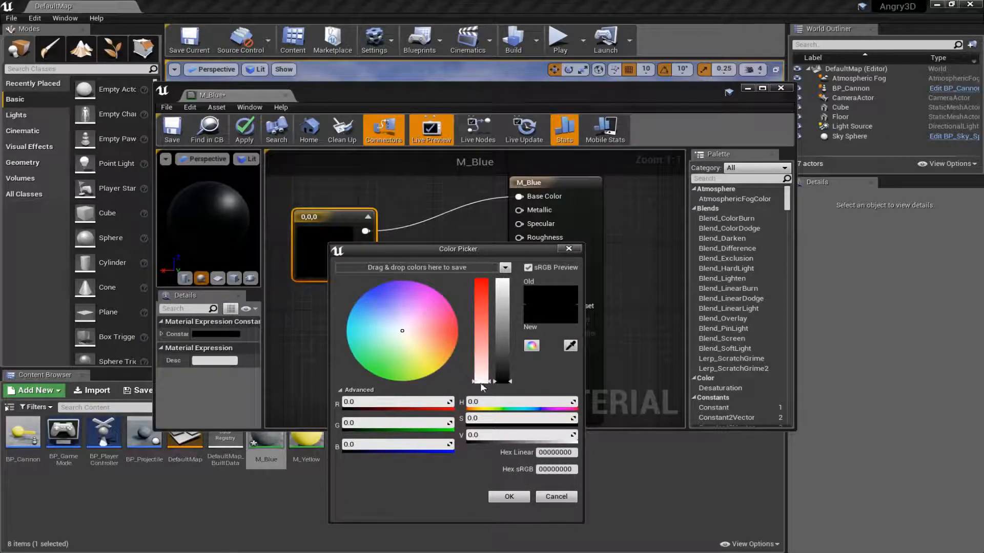
pyautogui.click(457, 353)
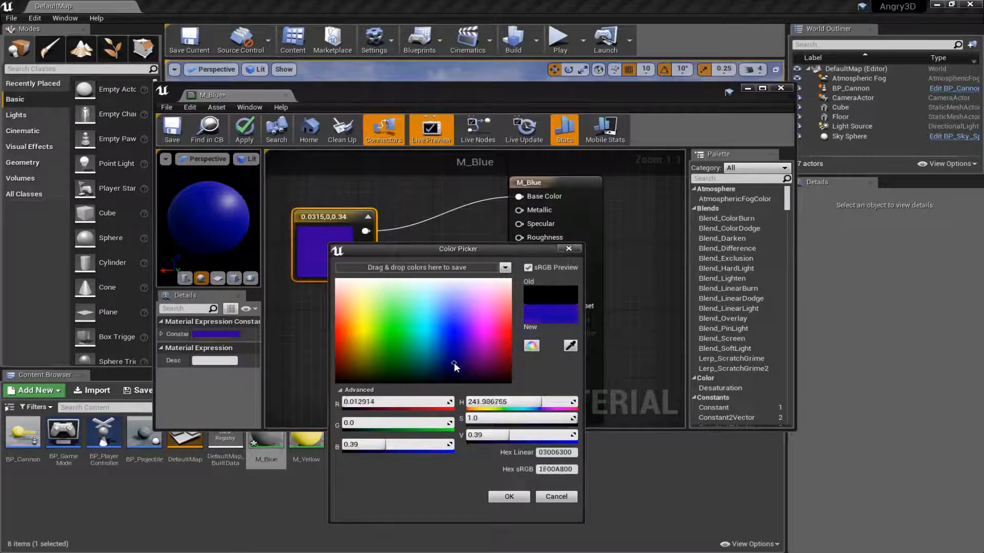
pyautogui.click(508, 497)
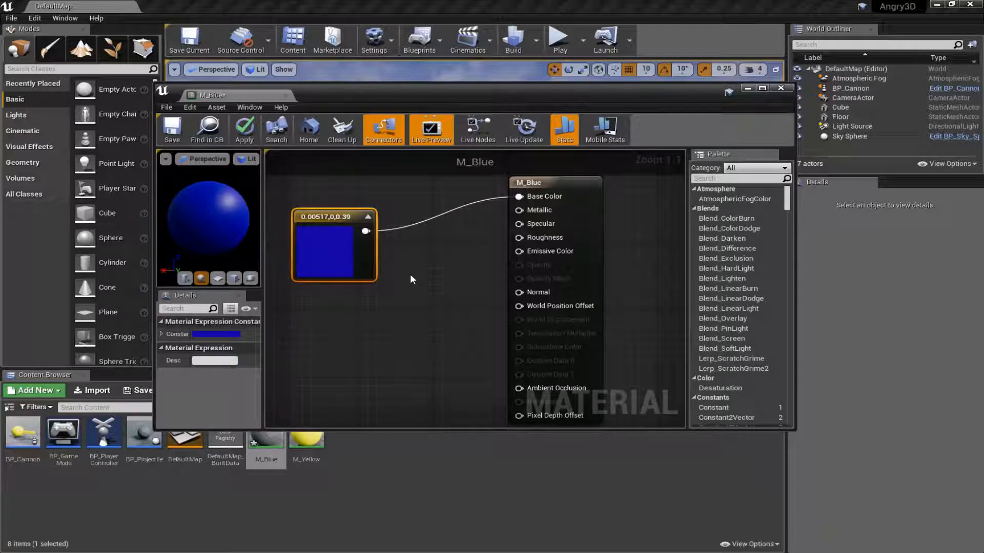
pyautogui.moveTo(285, 95)
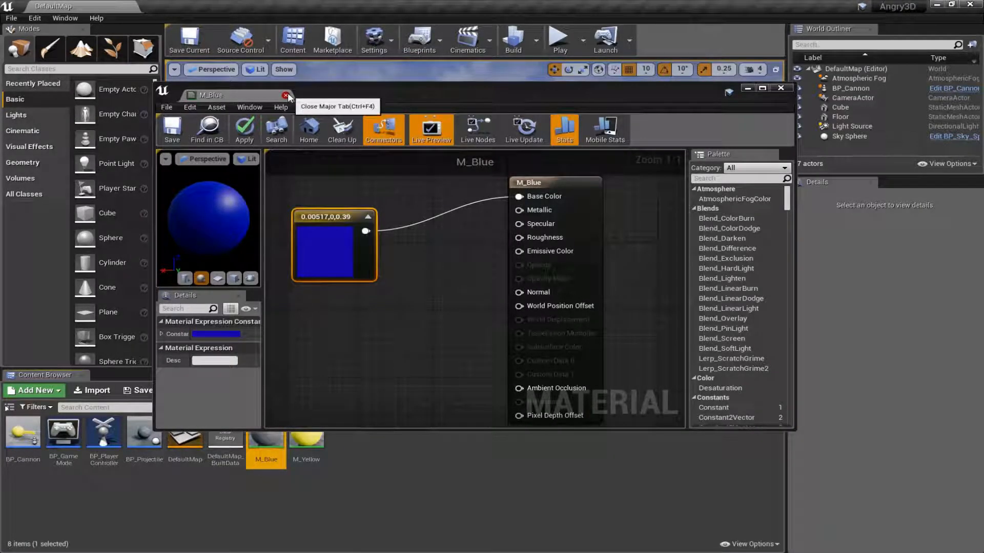
pyautogui.click(287, 95)
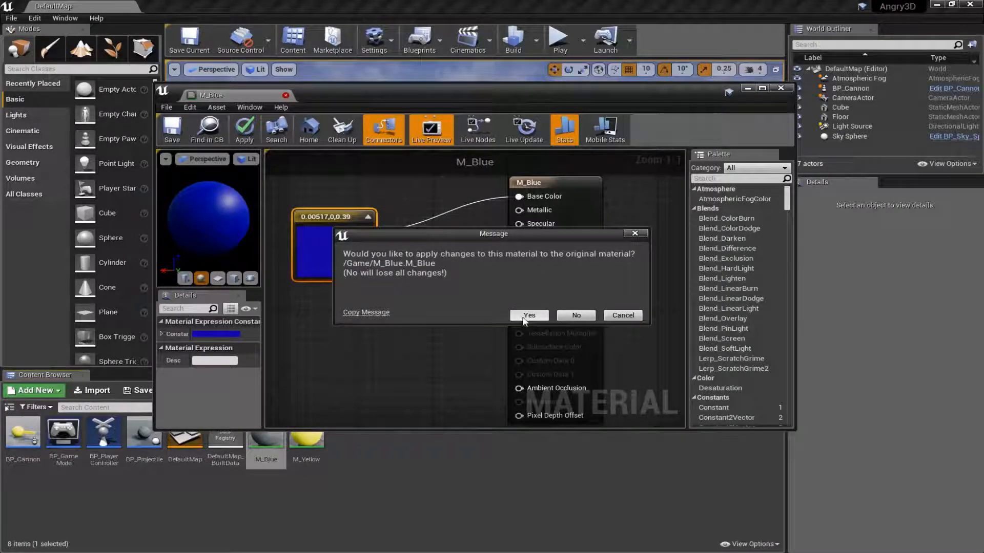
pyautogui.click(528, 315)
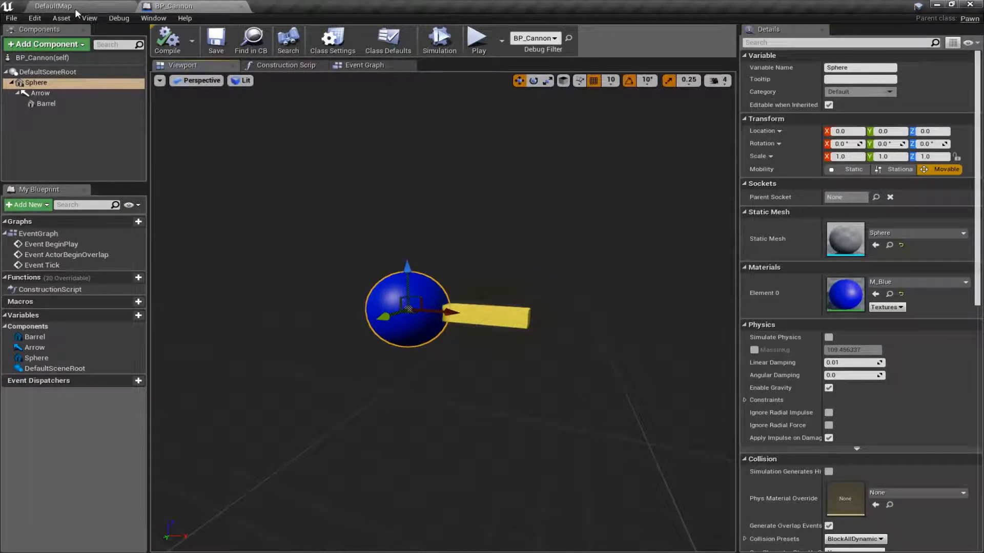
# - Return to the DefaultMap level to view the blue cannon base
pyautogui.click(54, 5)
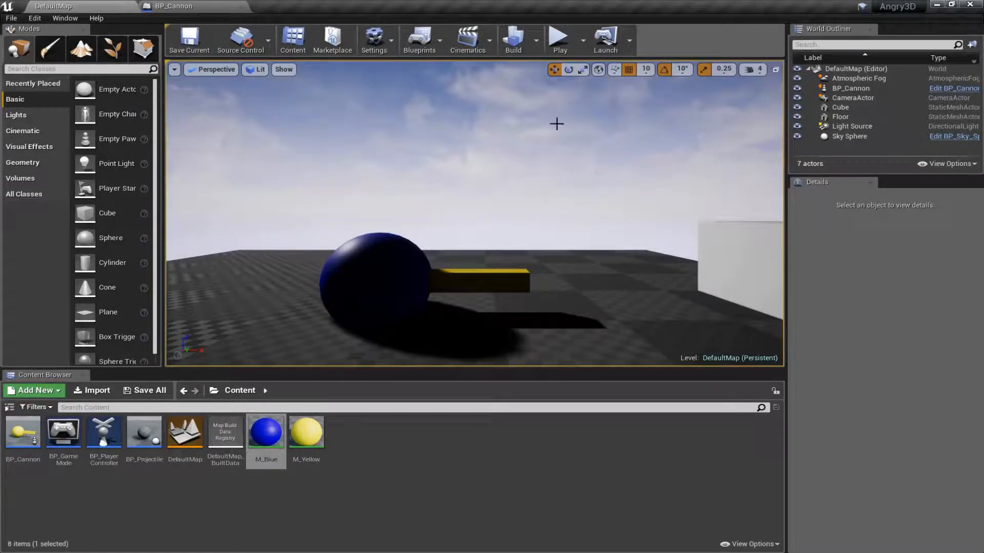
pyautogui.moveTo(689, 112)
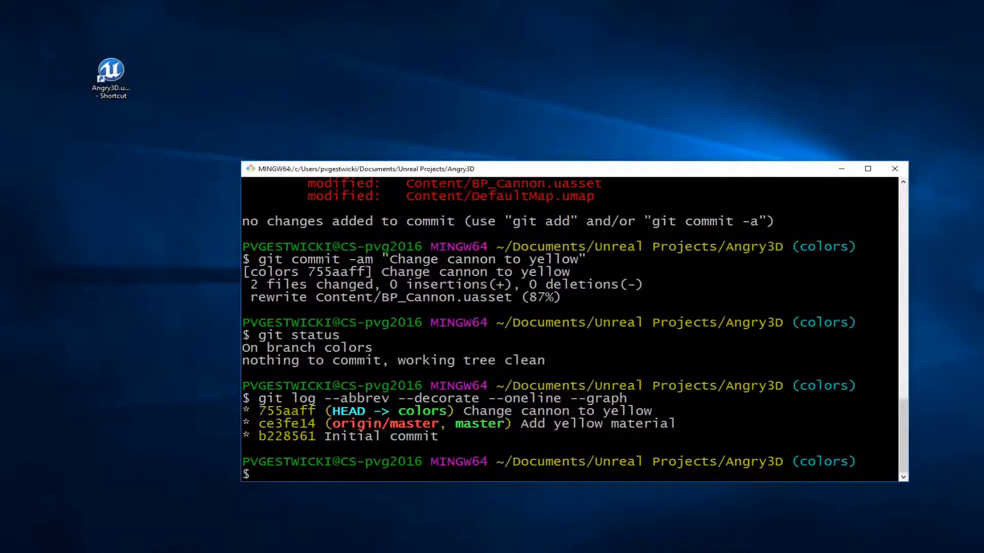
# - Check status and stage all changes, including M_Blue, with git add -A
pyautogui.write('git status')
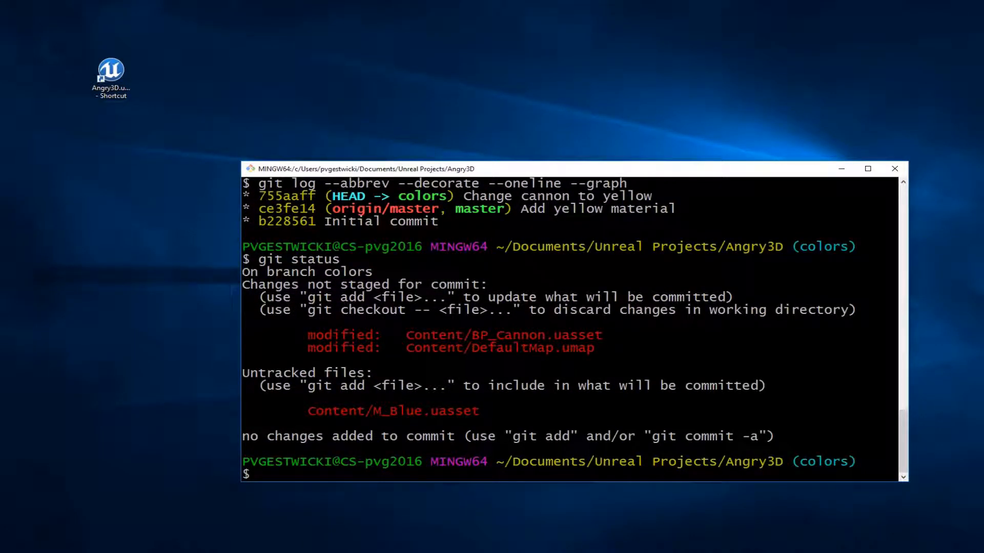
pyautogui.write('git')
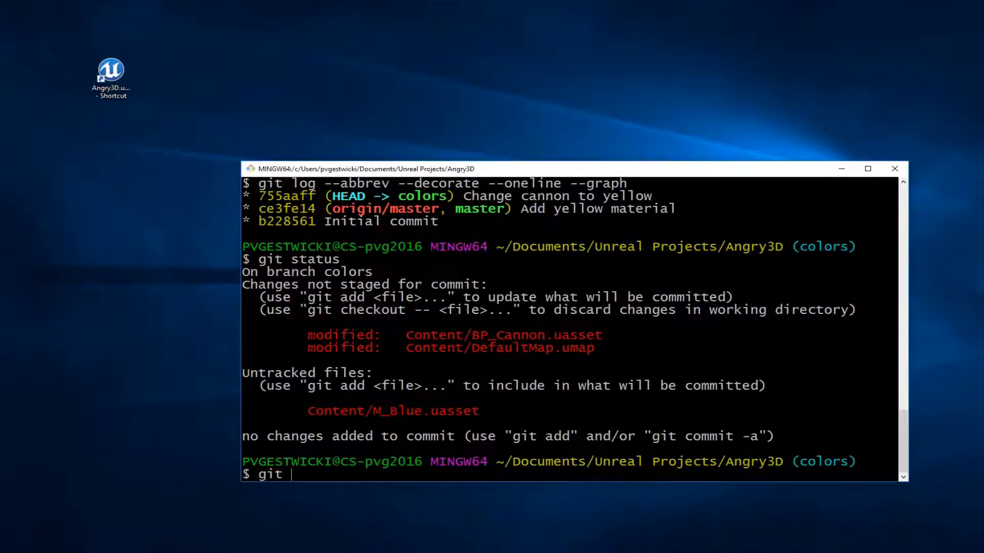
pyautogui.write('add -A')
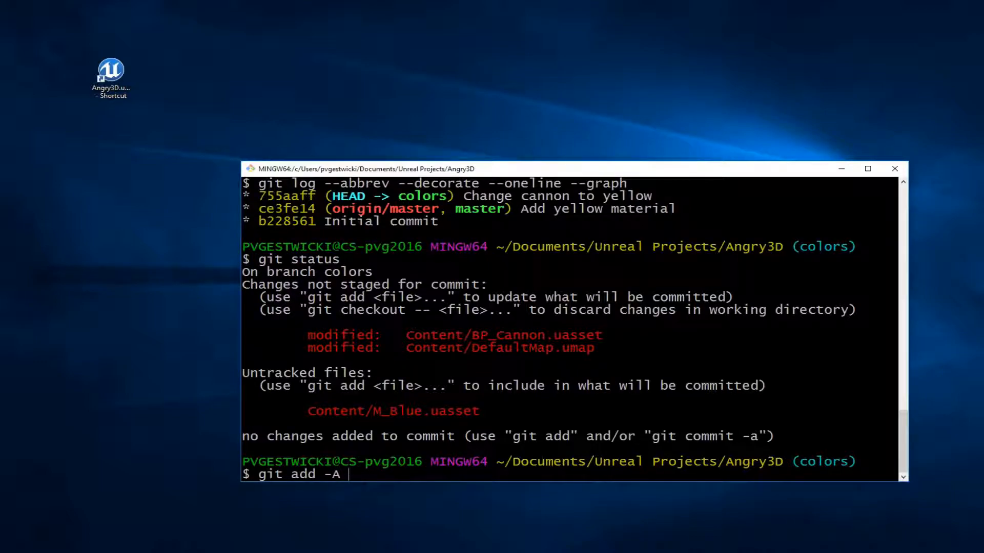
pyautogui.write('"')
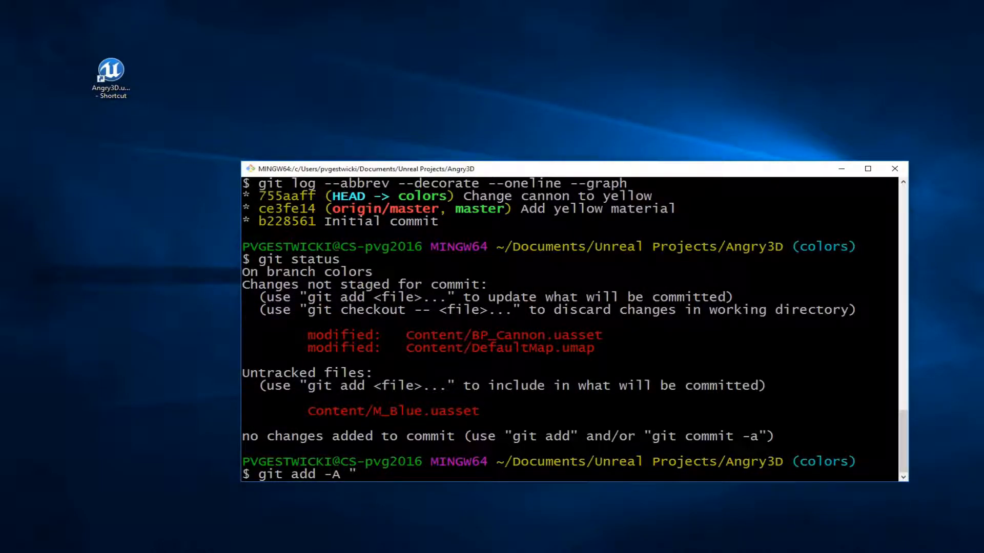
pyautogui.write('Ad')
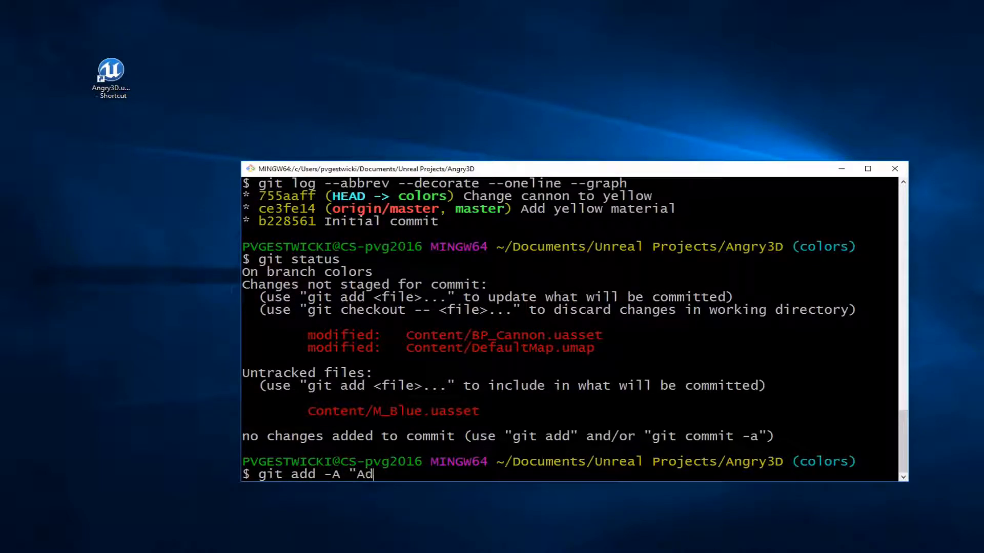
pyautogui.write('d blue material for cannon base')
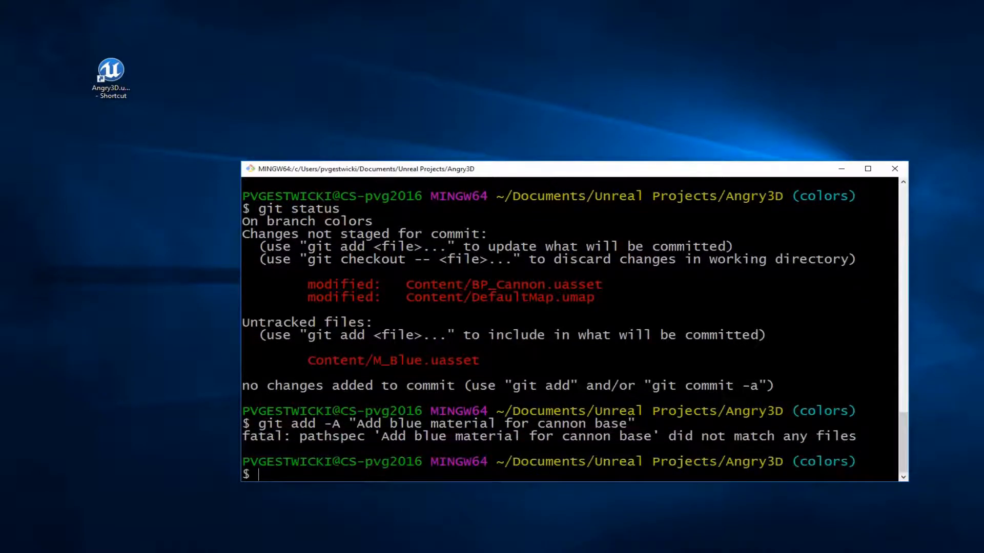
pyautogui.write('git add -A "Add blue material for cannon base')
pyautogui.write('git commit -am "Add blue p')
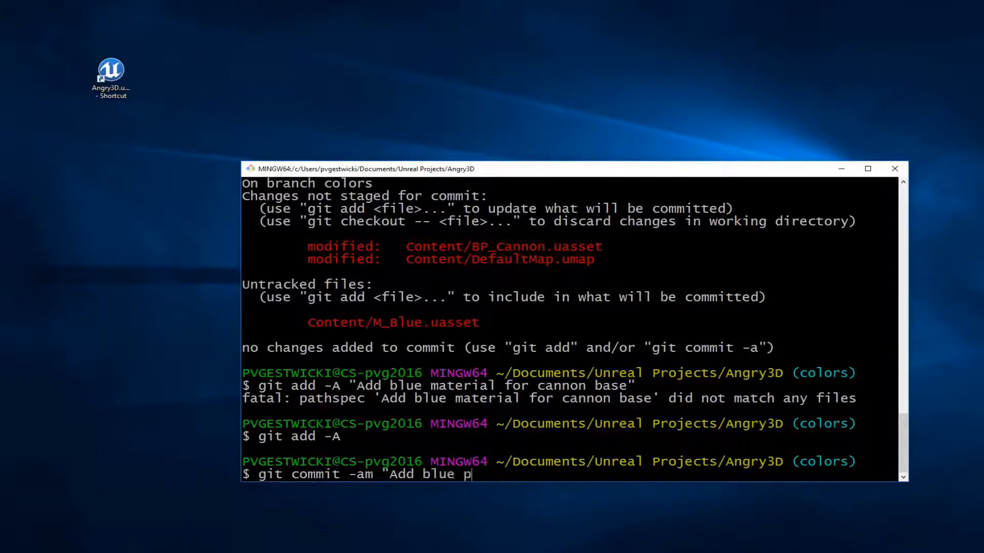
pyautogui.write('material for cannon base"')
pyautogui.write('git log --abbrev --decorate --oneline --graph')
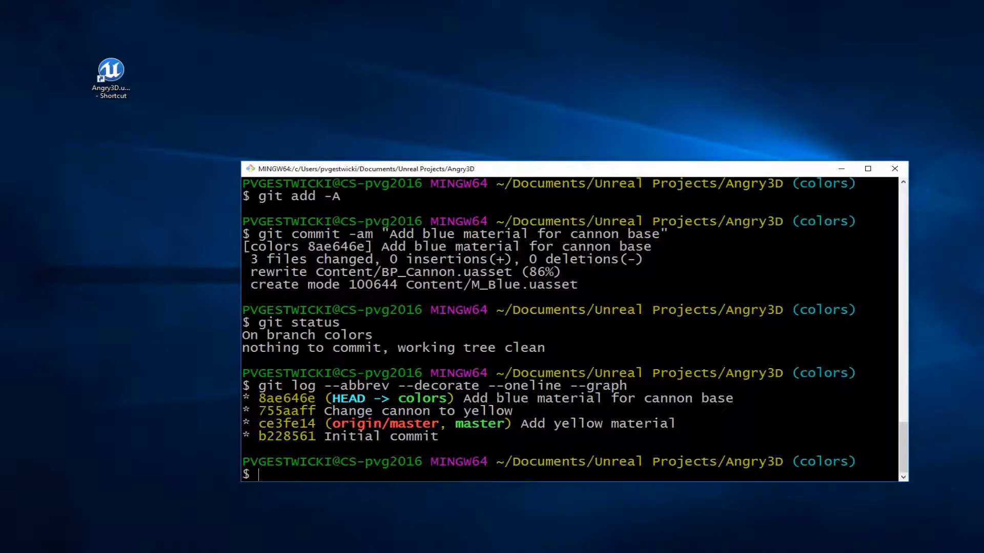
# - Begin typing the git rebase command in Git Bash
pyautogui.write('git rebase -i mas')
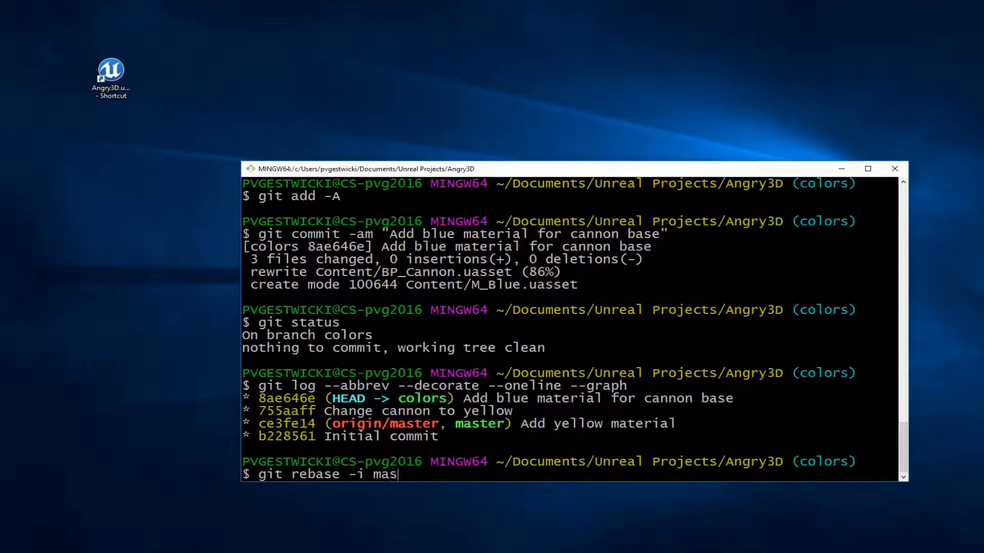
# - Rebase onto master, squashing the blue commit into "Change color of cannon"
pyautogui.write('ter')
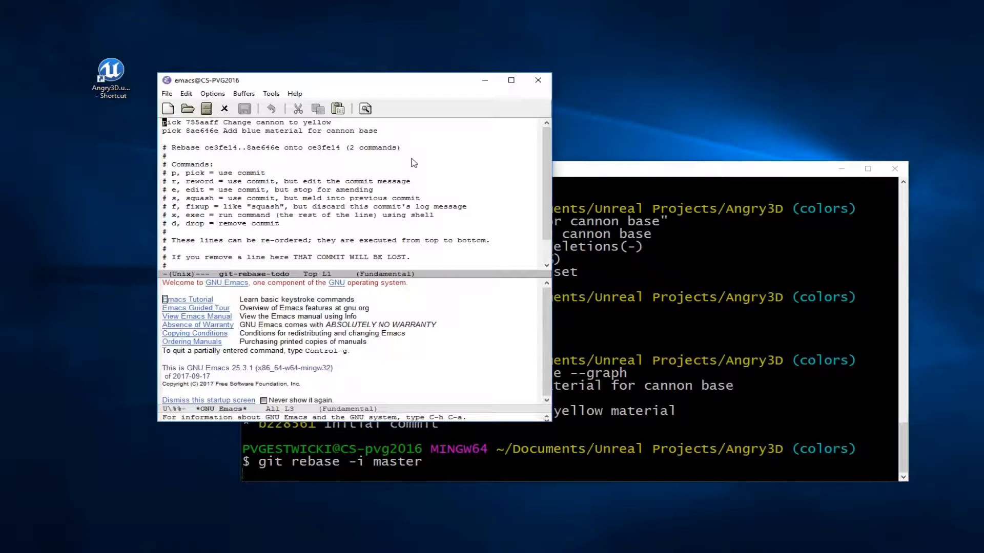
pyautogui.write('s')
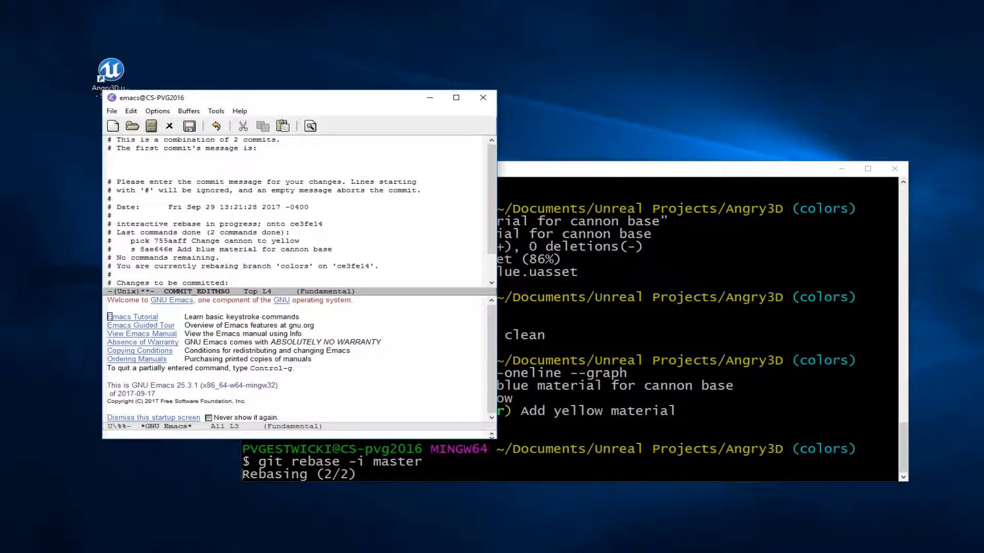
pyautogui.write('Ch')
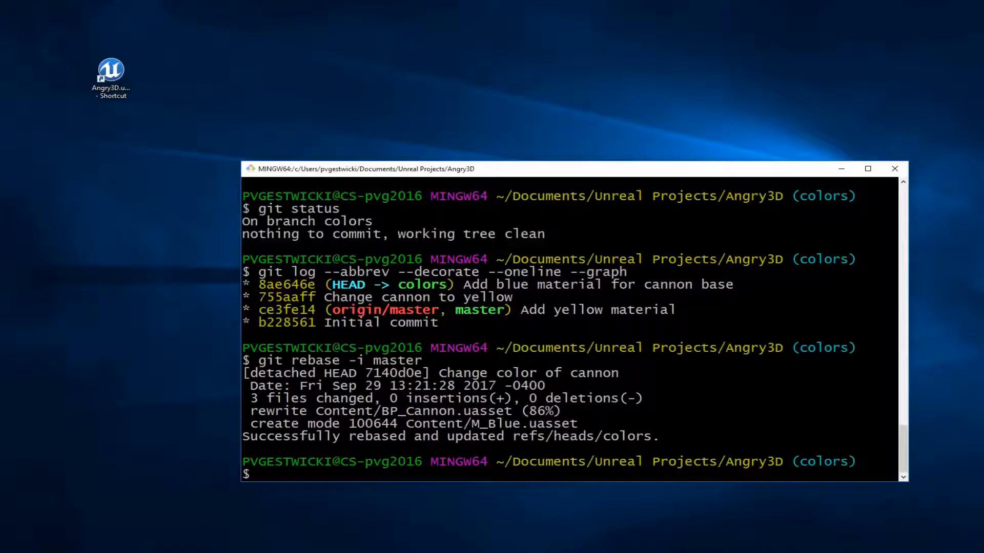
# - Squash the two colors commits into 'Change color of cannon' via git rebase -i master, then check out master
pyautogui.write('git rebase -i master')
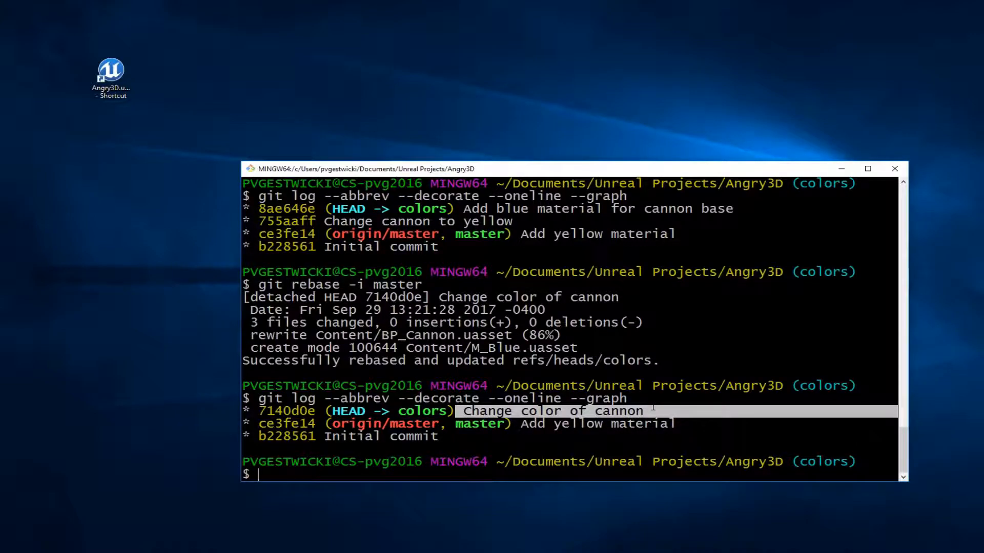
pyautogui.write('git')
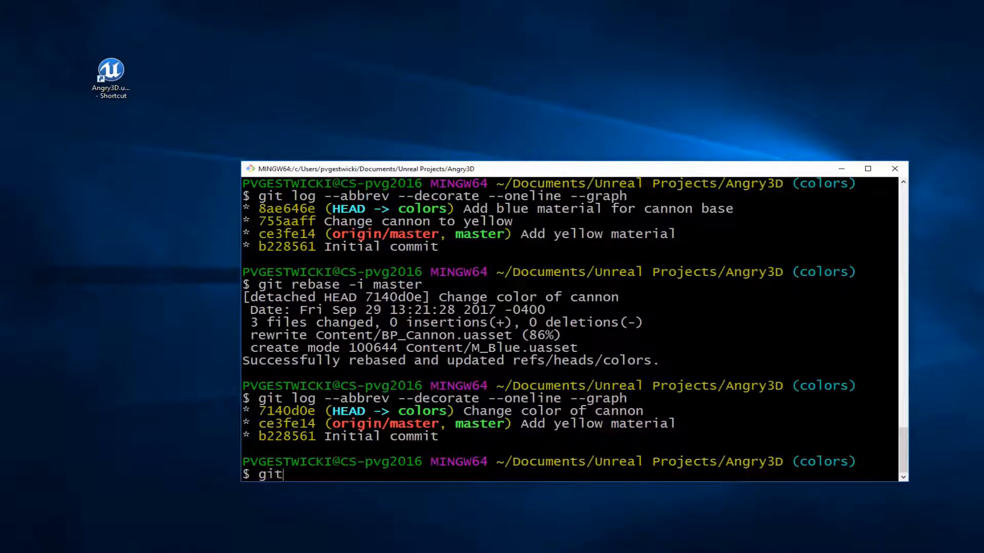
pyautogui.write('checkout ma')
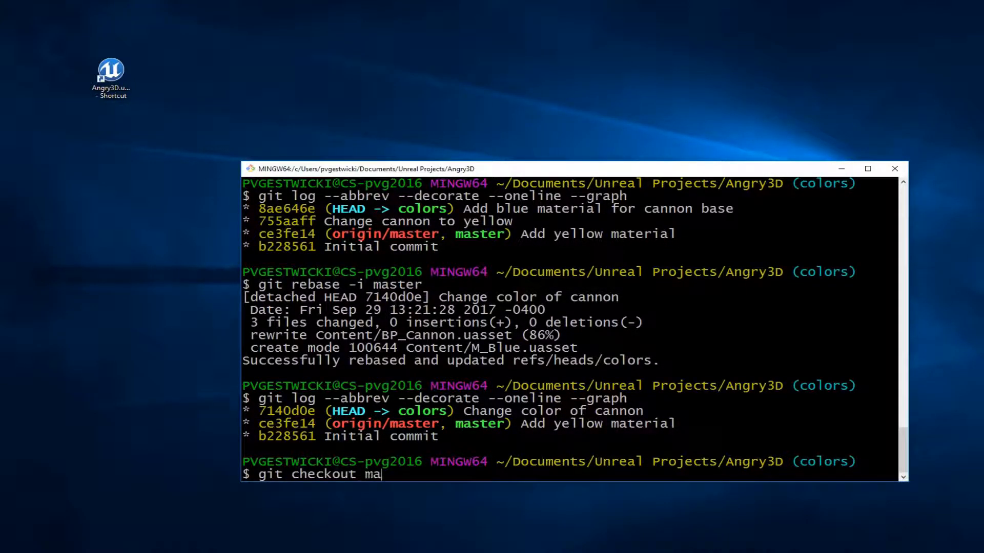
pyautogui.write('ster')
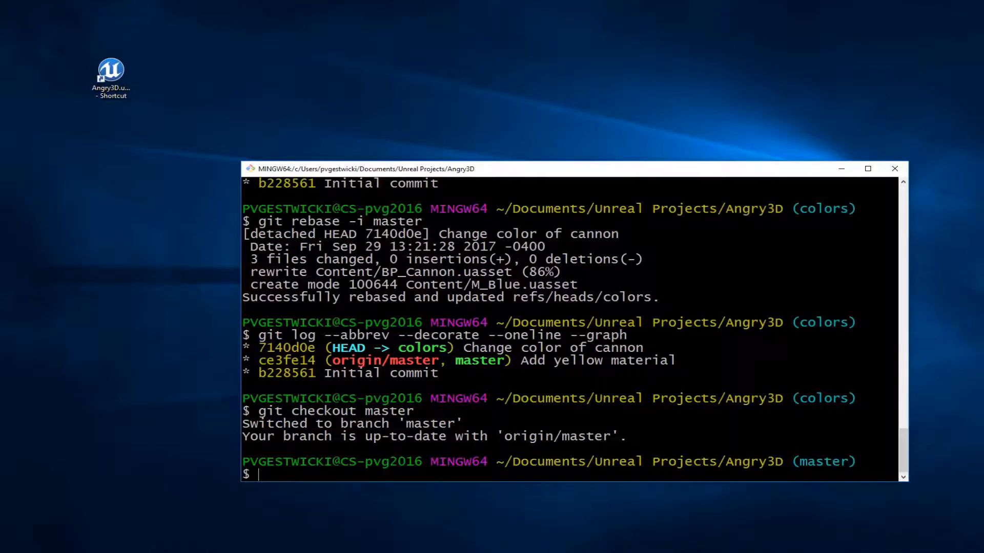
# - Check master's one-line graph log, then fast-forward master with git rebase colors
pyautogui.write('git log --abbrev --decorate --oneline --graph')
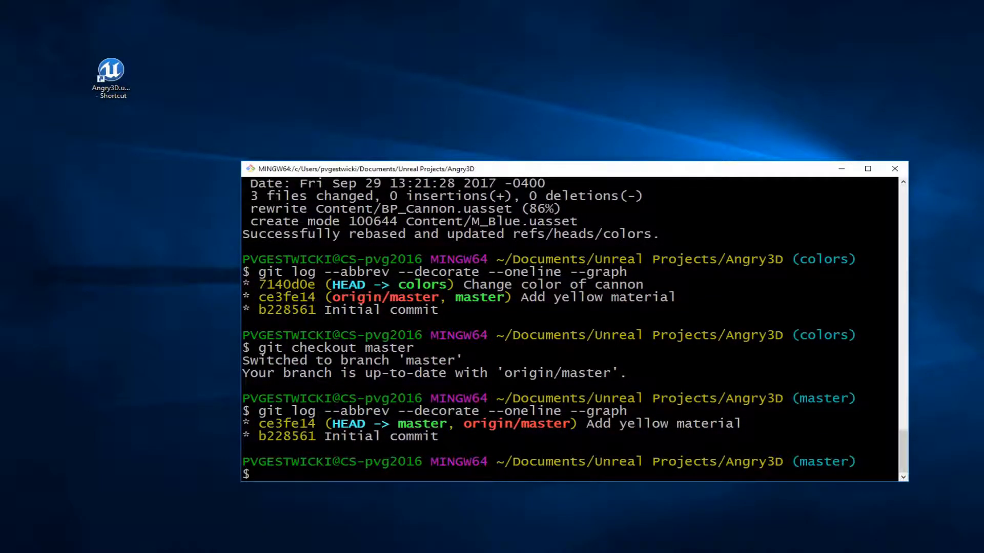
pyautogui.write('git')
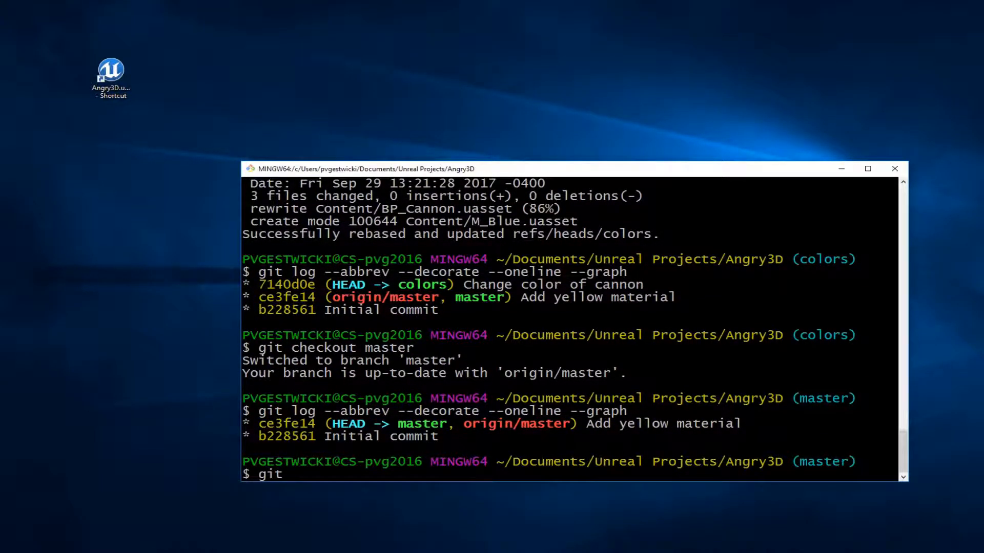
pyautogui.write('rebase')
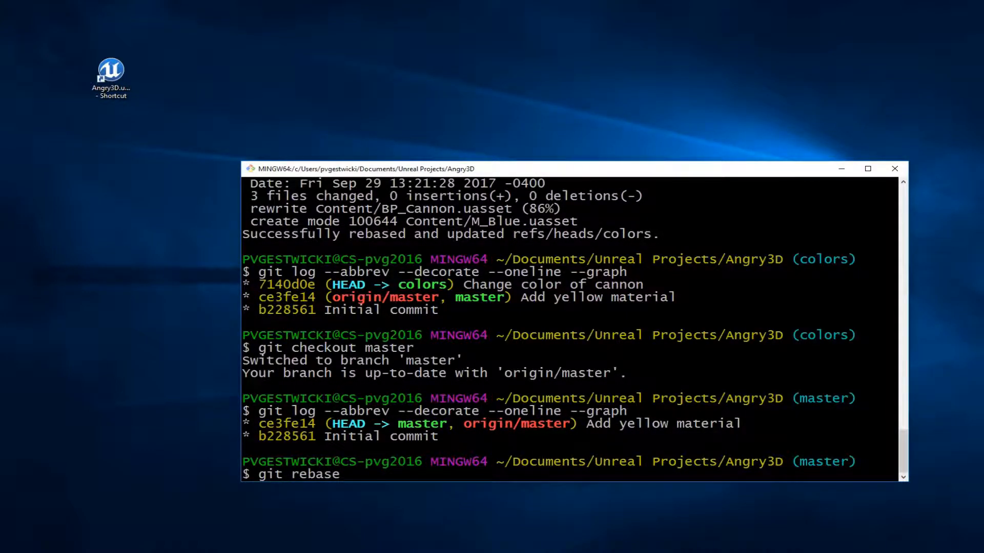
pyautogui.write('colors')
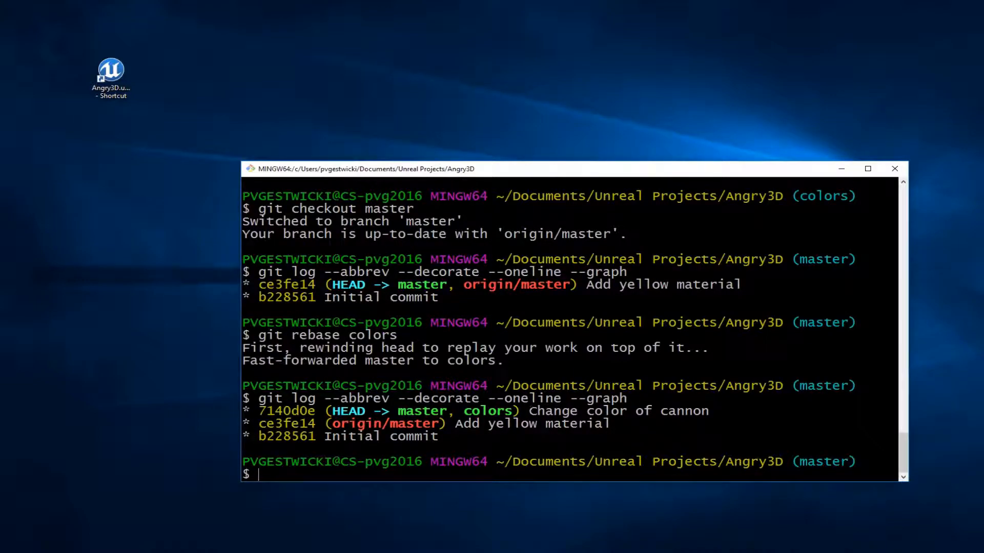
pyautogui.moveTo(528, 411); pyautogui.dragTo(707, 411)
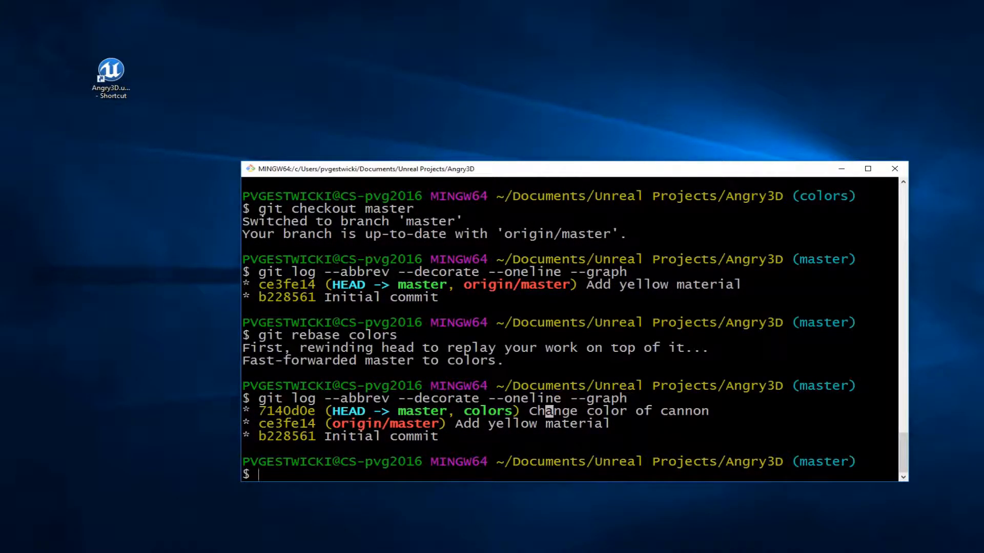
pyautogui.write('git')
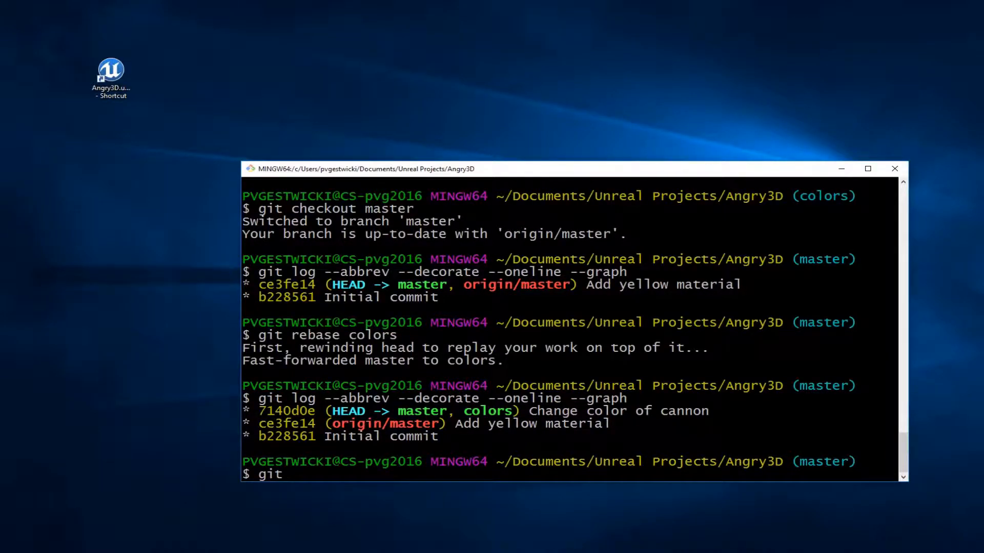
# - Delete the colors branch with git branch -d colors and start git push
pyautogui.write('branch')
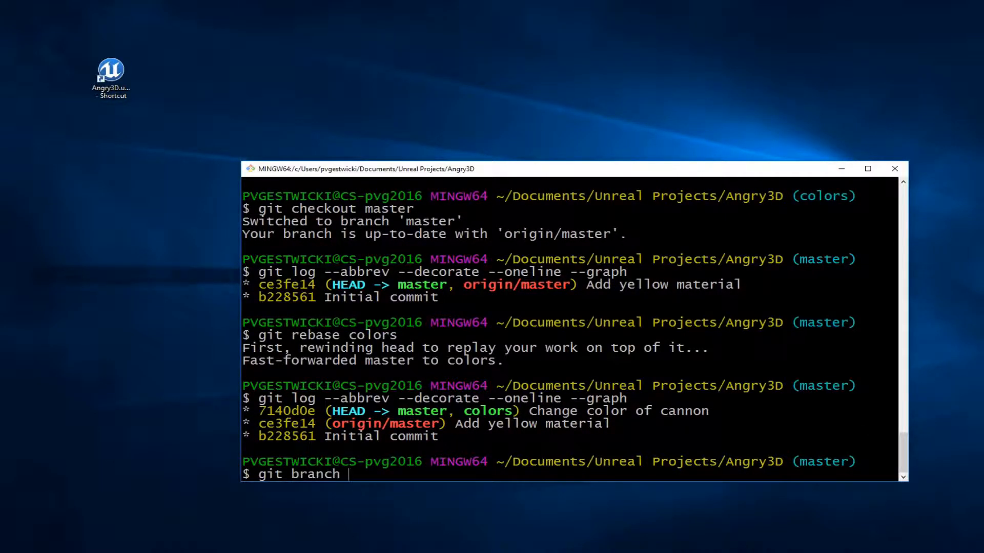
pyautogui.write('-d colors')
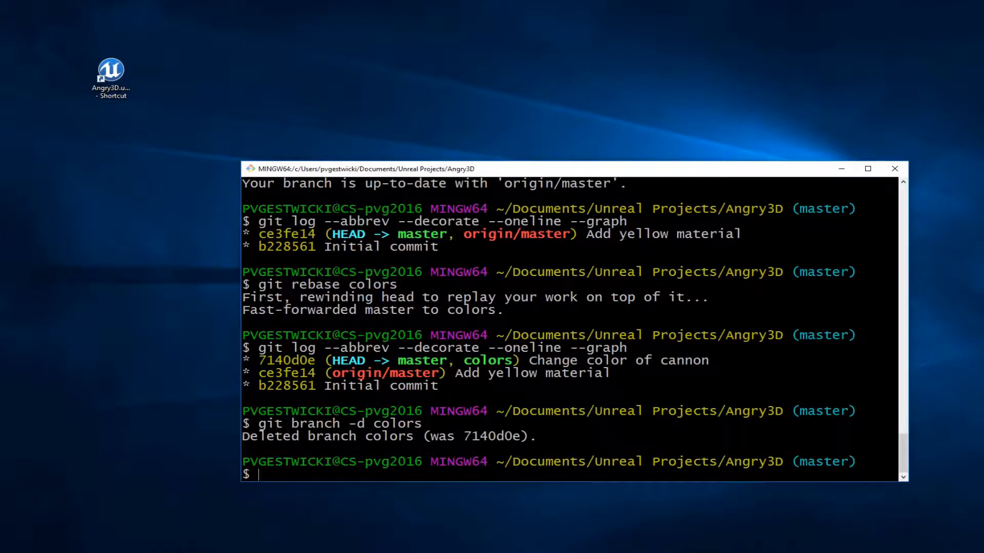
pyautogui.write('git push')
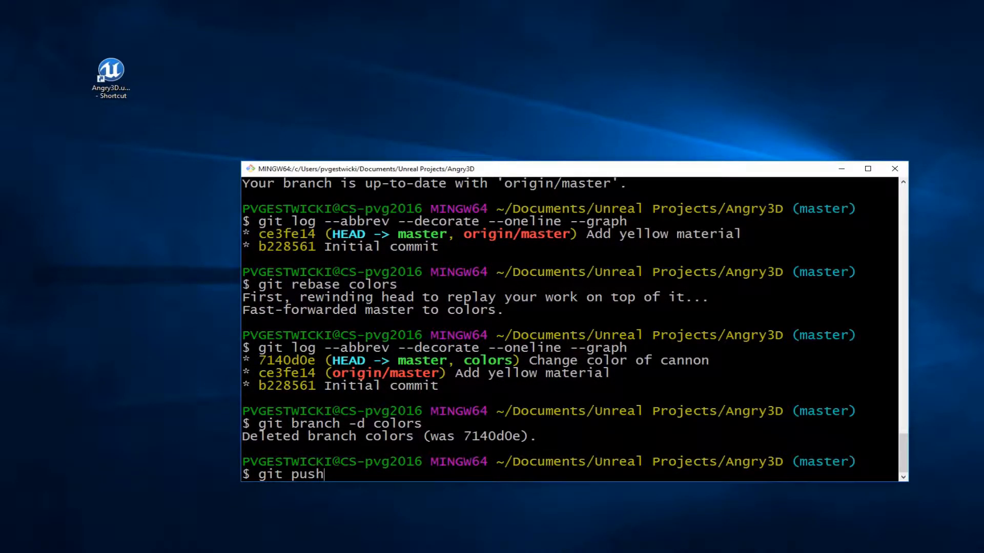